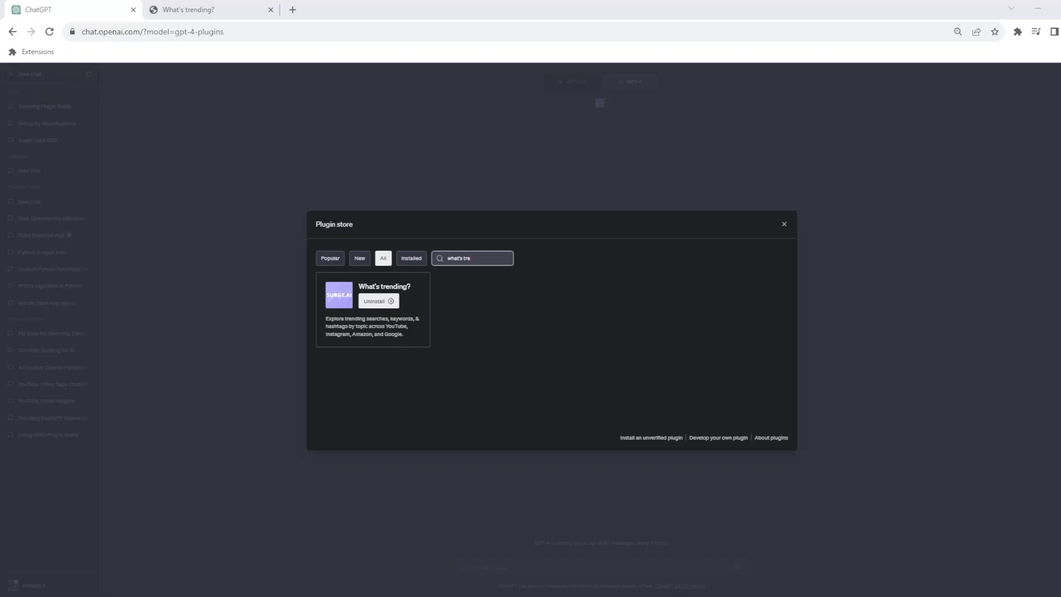
mouse_move(415, 284)
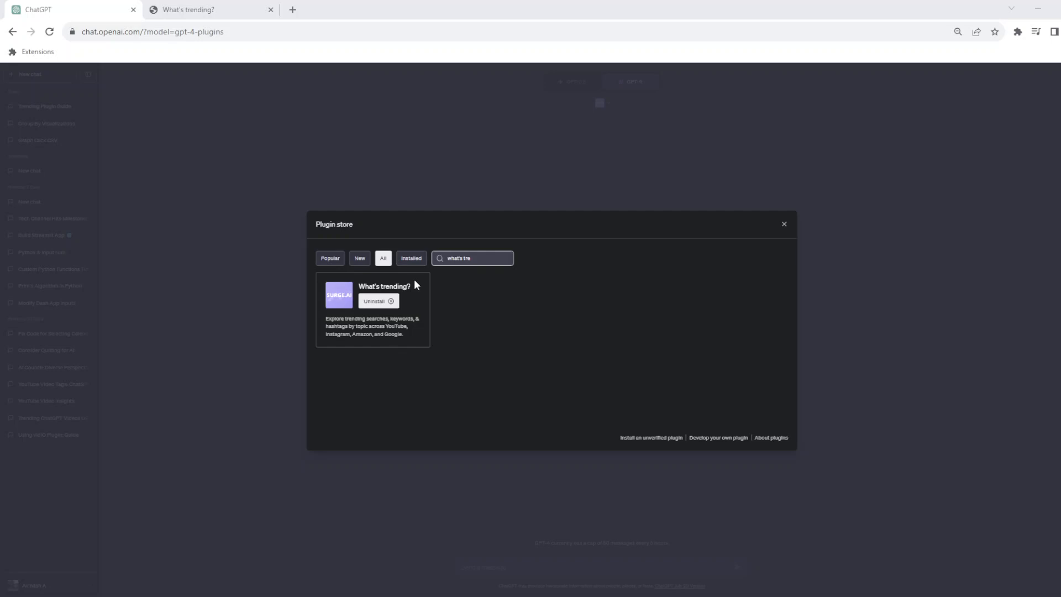
mouse_move(413, 284)
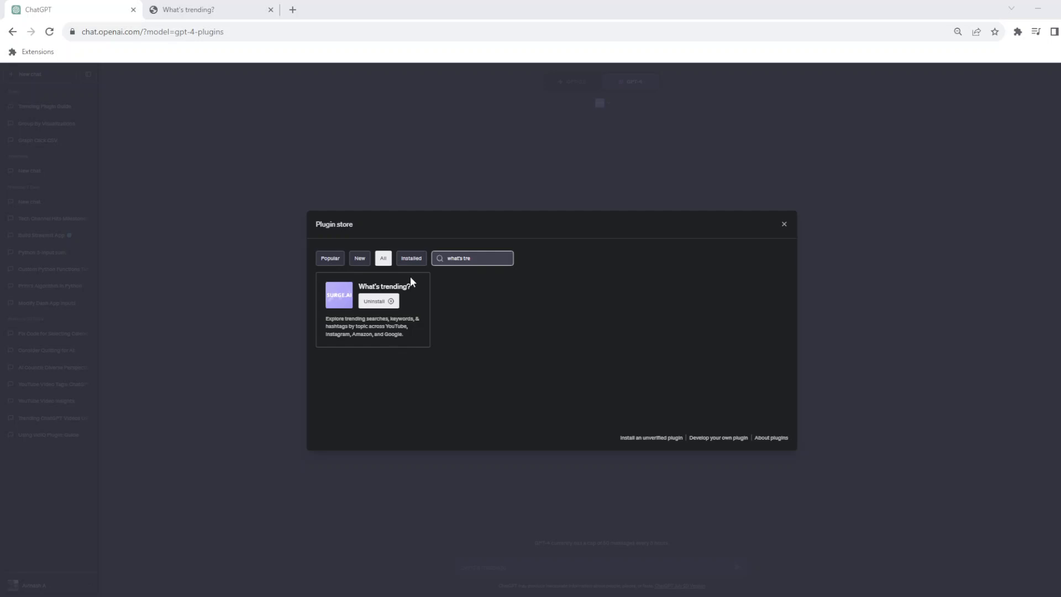
mouse_move(591, 285)
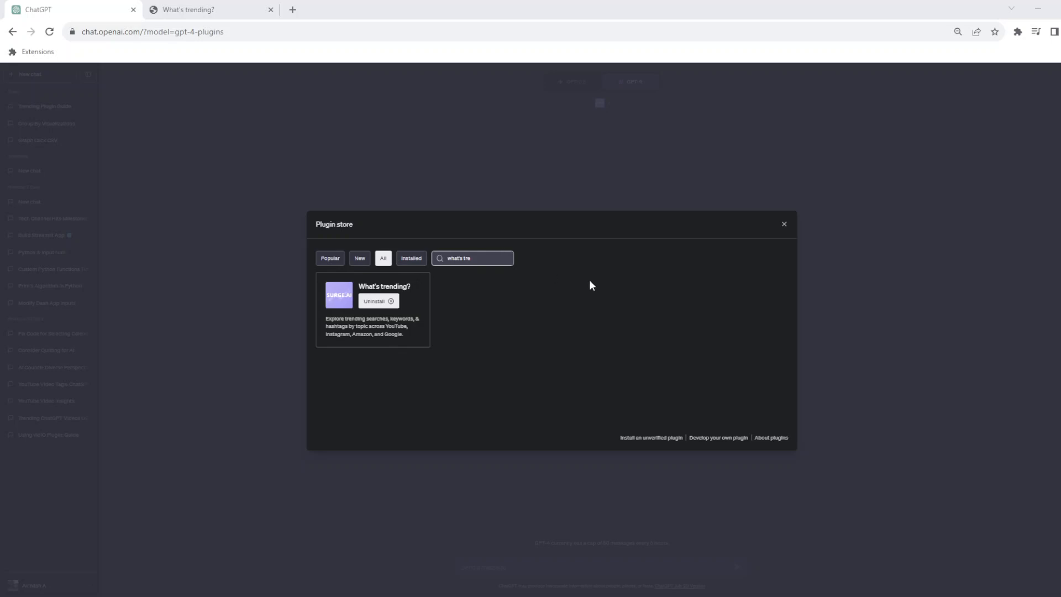
mouse_move(318, 307)
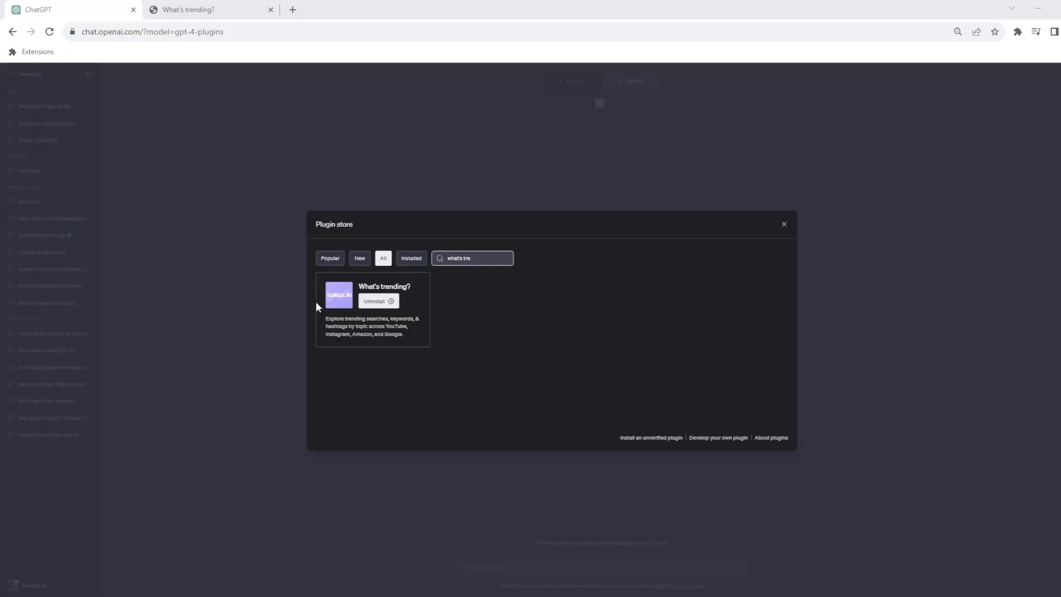
mouse_move(626, 341)
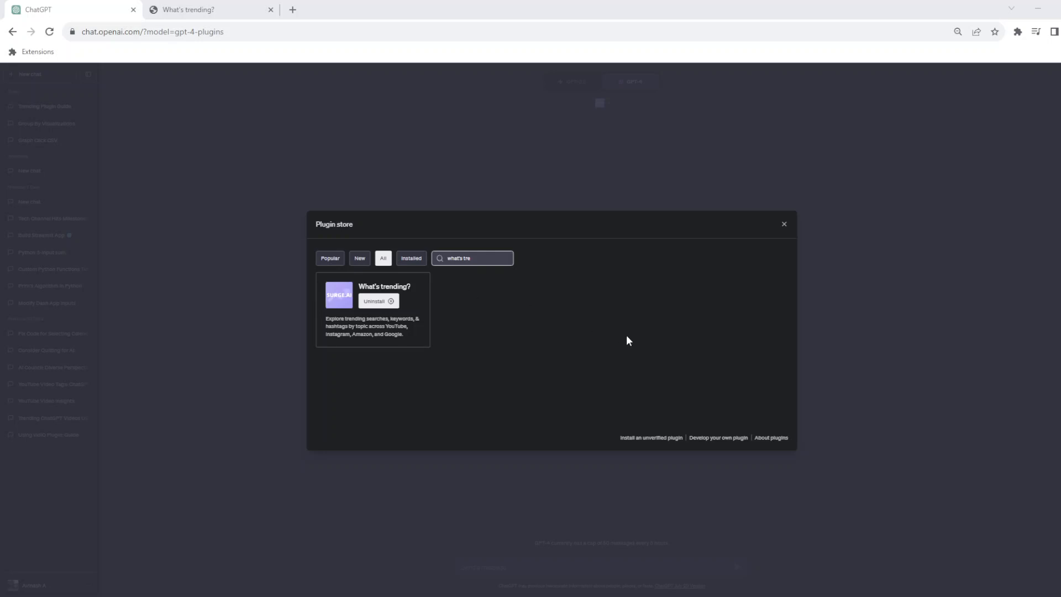
mouse_move(758, 222)
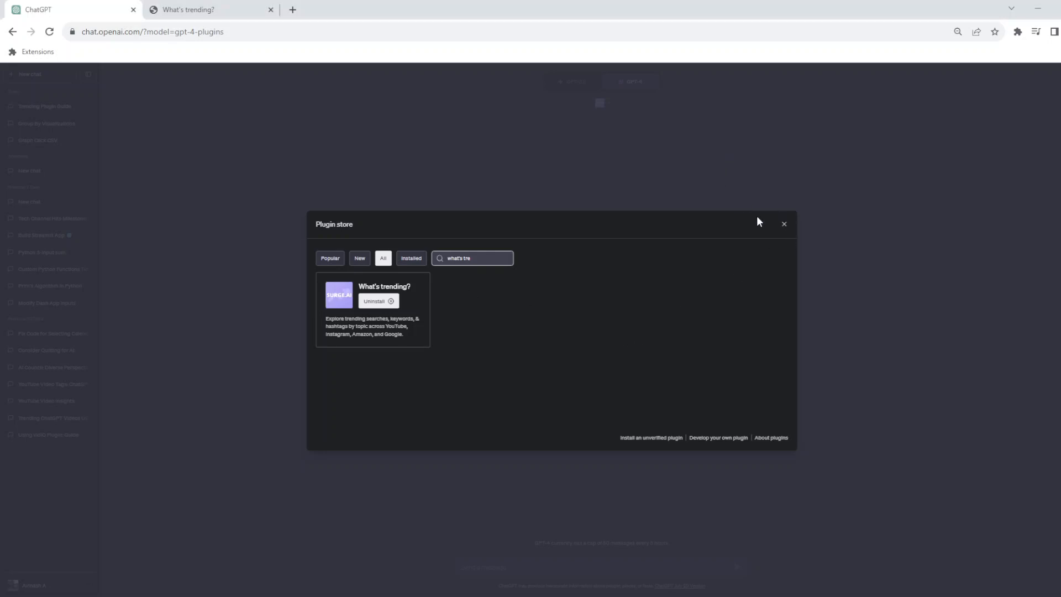
Bring up the What's trending? guide and advance to page 2 on the Surge AI plugin.
click(783, 223)
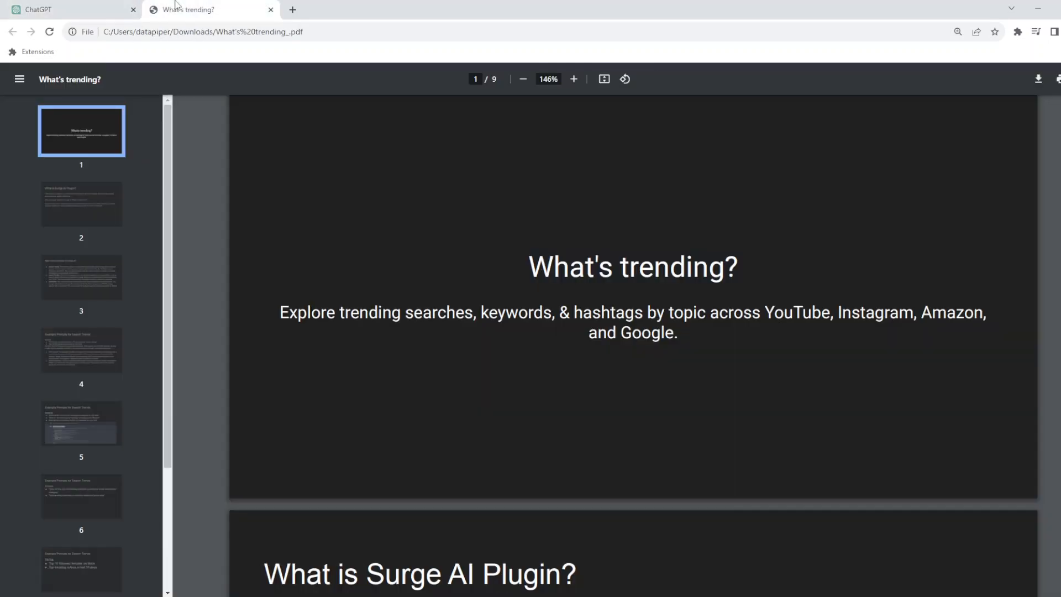
scroll(down, 3)
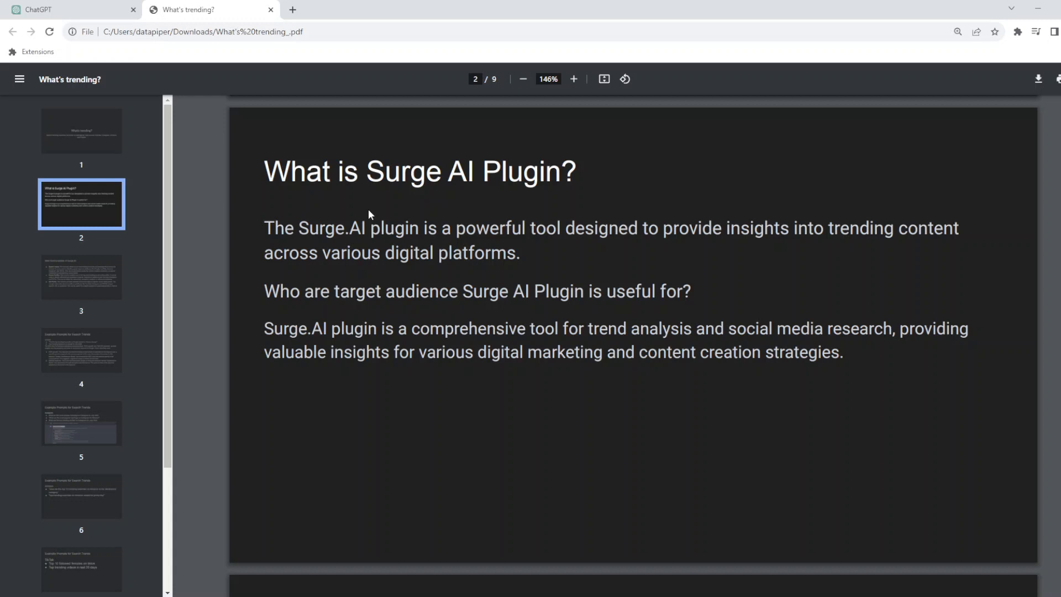
mouse_move(323, 258)
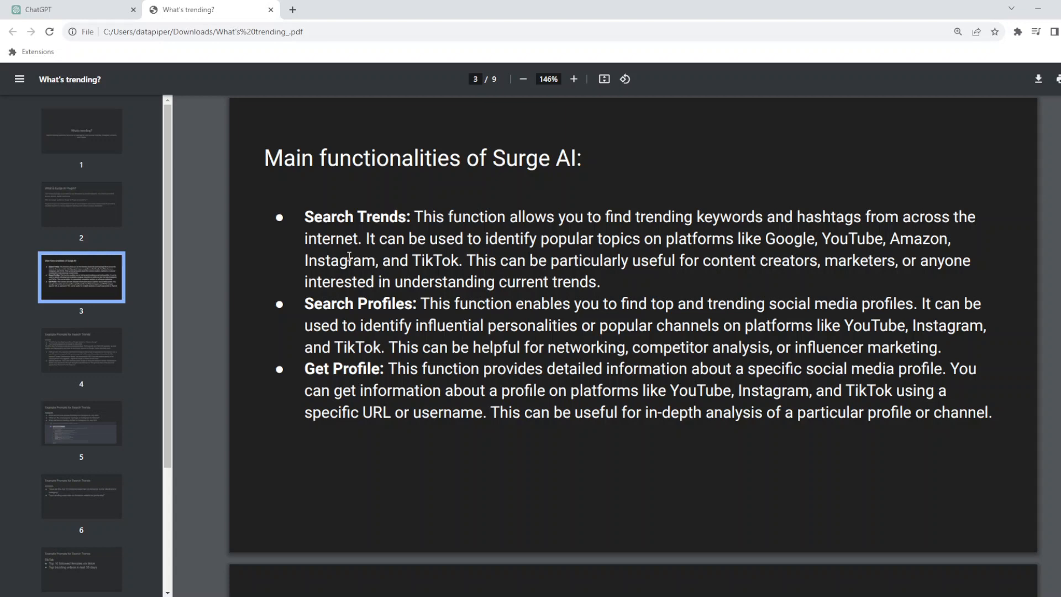
Select the page 4 prompt 'Top Trending keywords on Google for July 2023', then search google trends in a new tab.
scroll(down, 3)
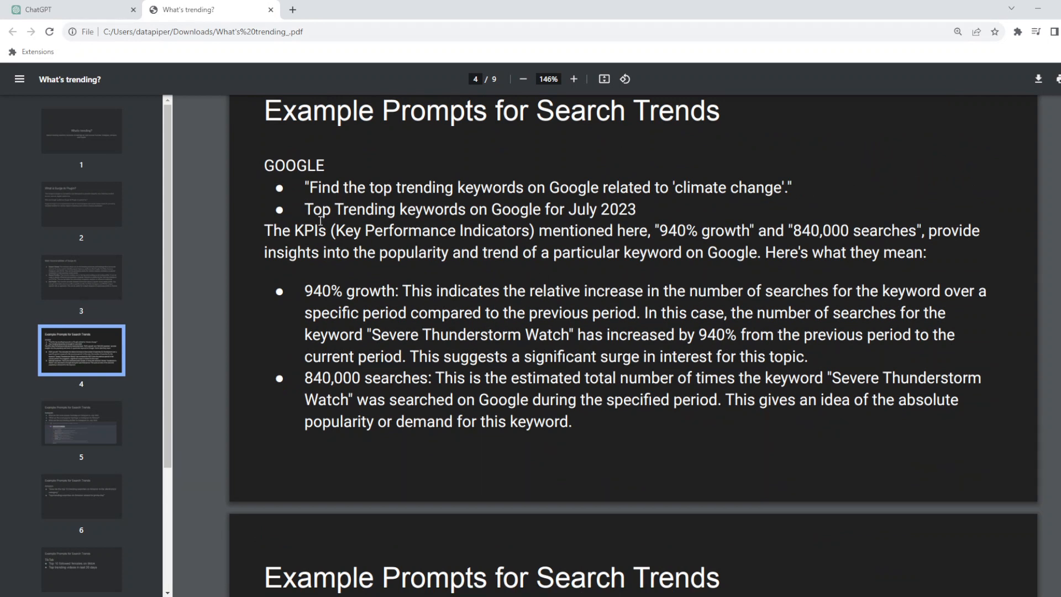
drag(303, 209, 651, 231)
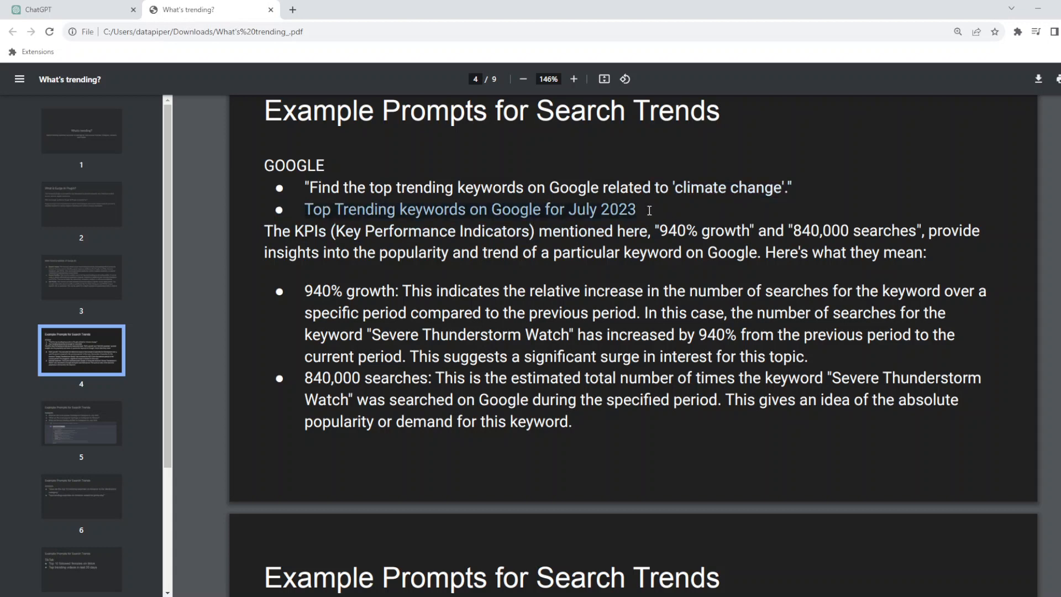
click(72, 10)
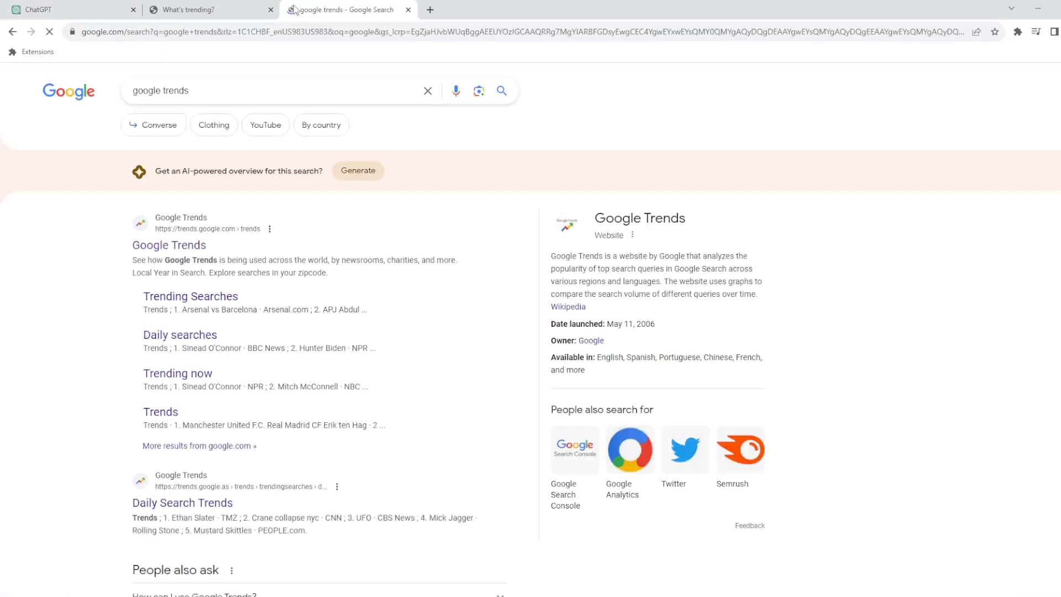
Go to the Google Trends site and grab 'Student Loans' from ChatGPT's keywords answer.
click(168, 245)
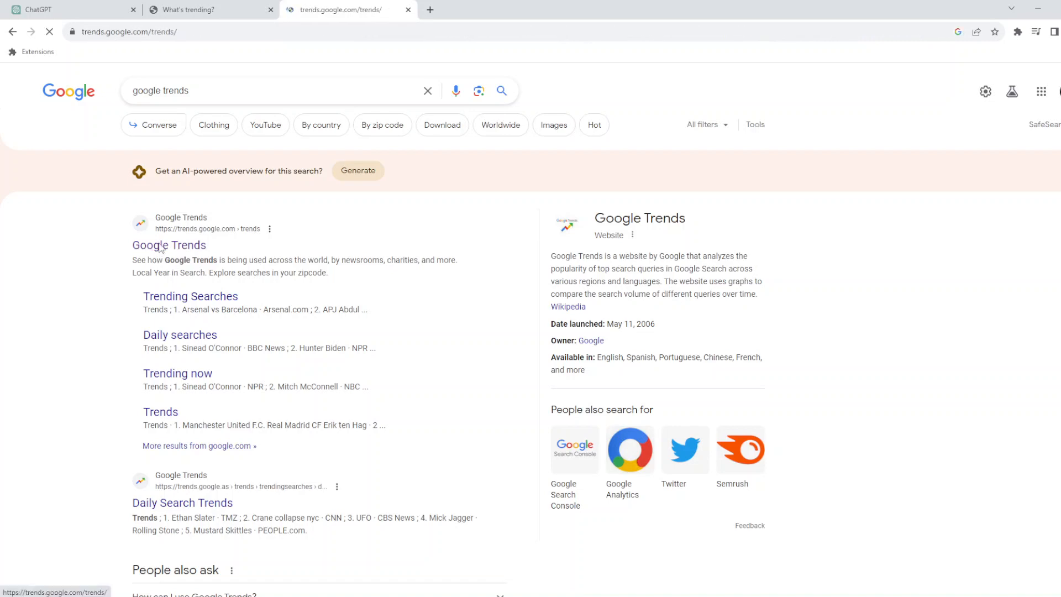
click(203, 10)
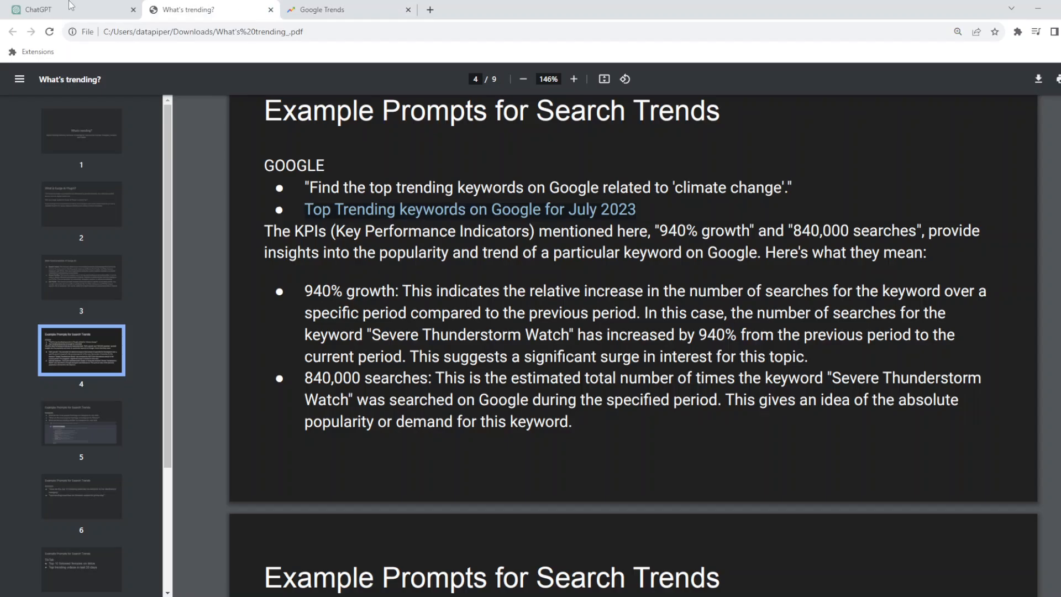
click(64, 10)
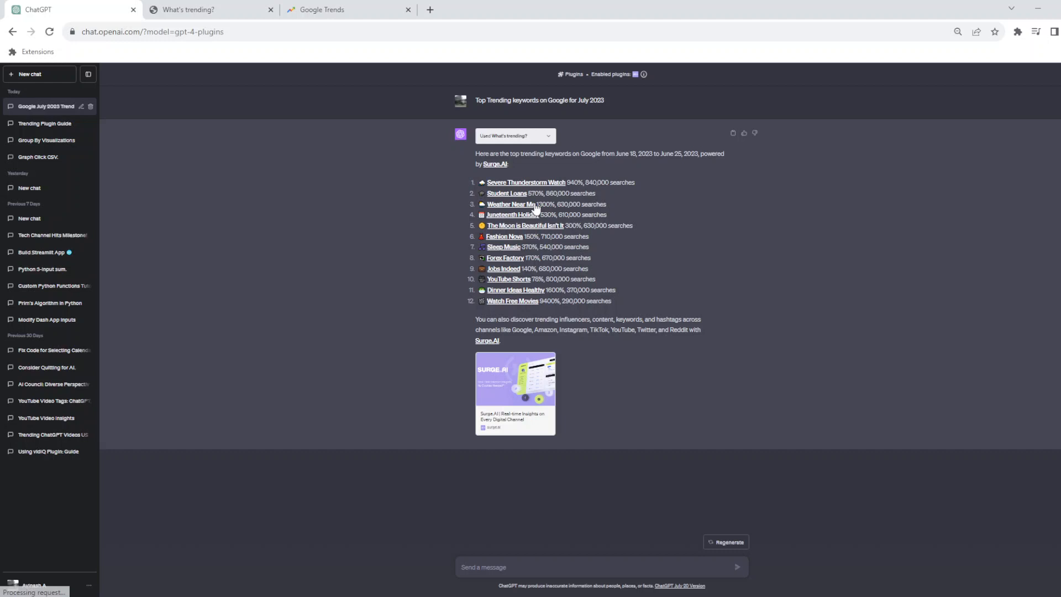
double_click(506, 193)
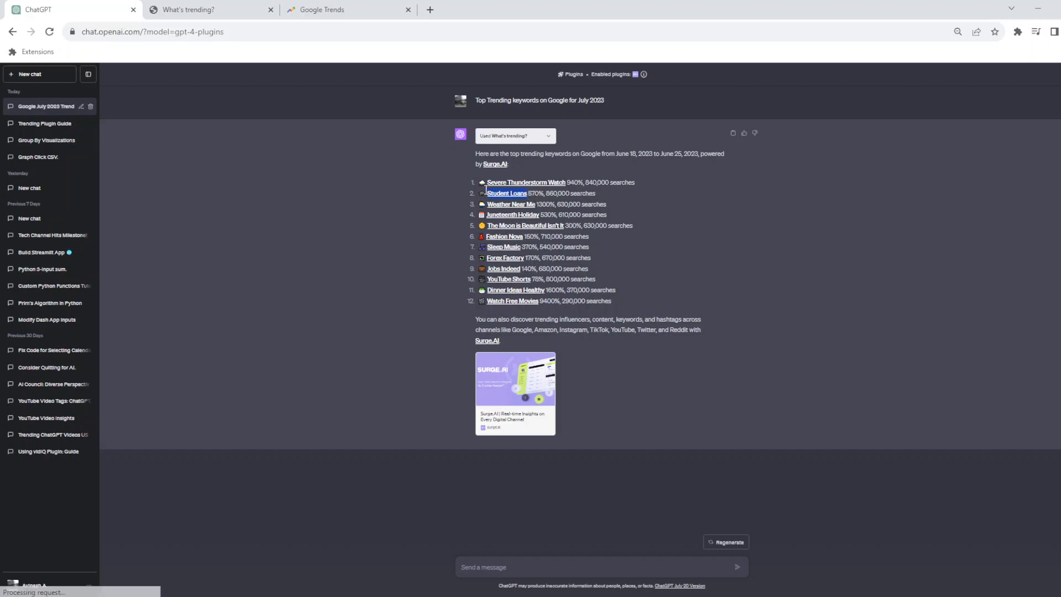
Explore 'Student Loans' in Google Trends over the past 30 days, then return to the chat.
click(318, 9)
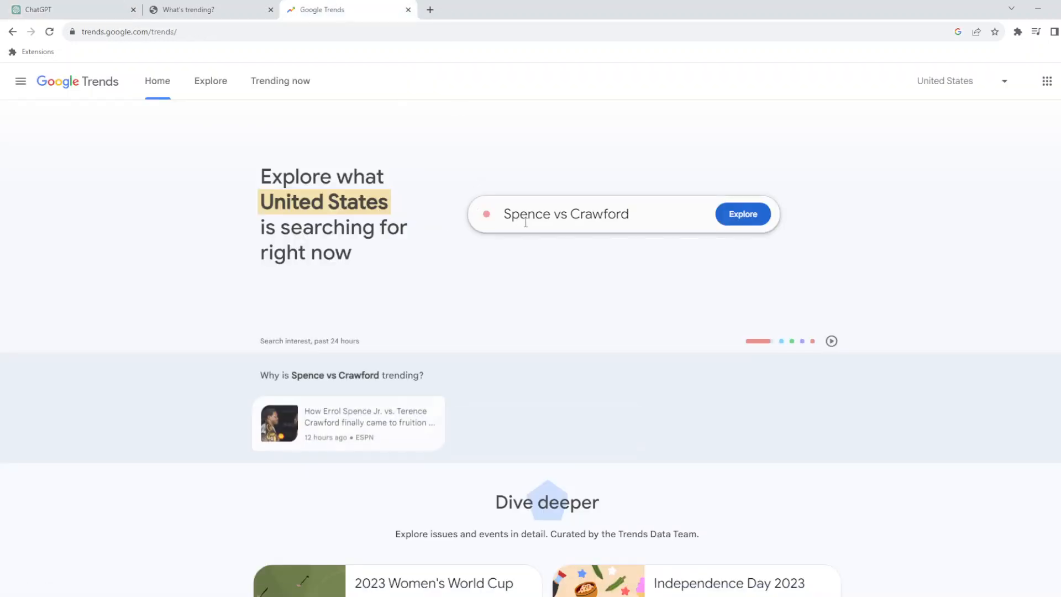
text(Student Loans)
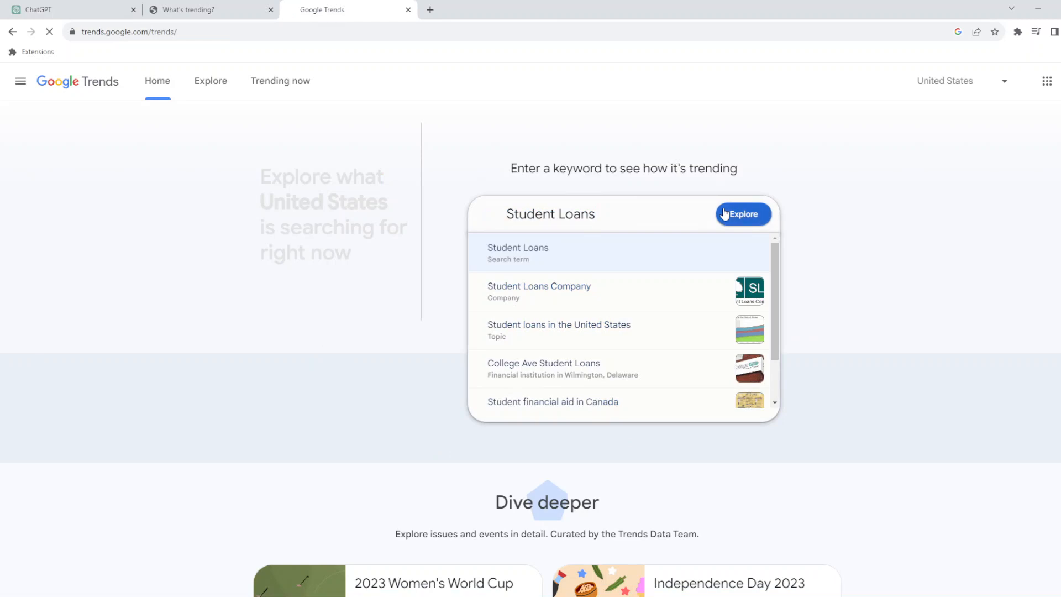
click(742, 214)
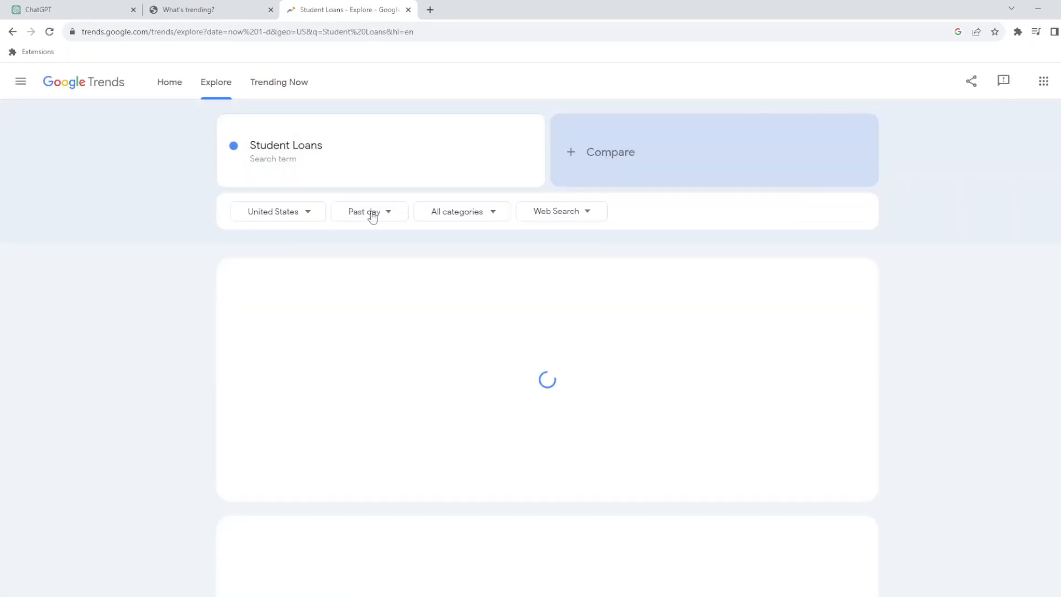
click(368, 211)
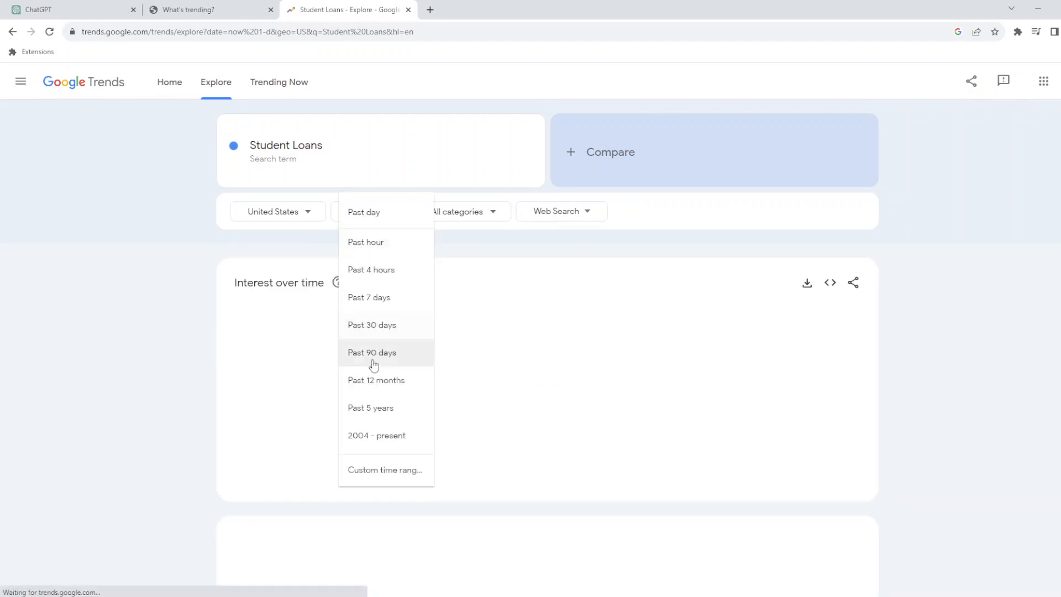
click(371, 324)
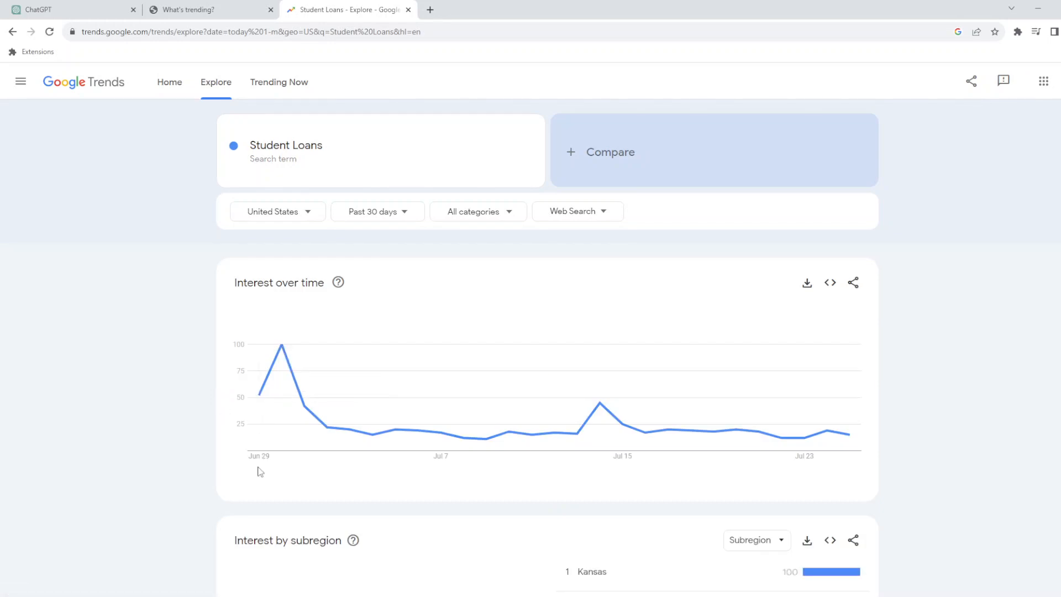
mouse_move(550, 431)
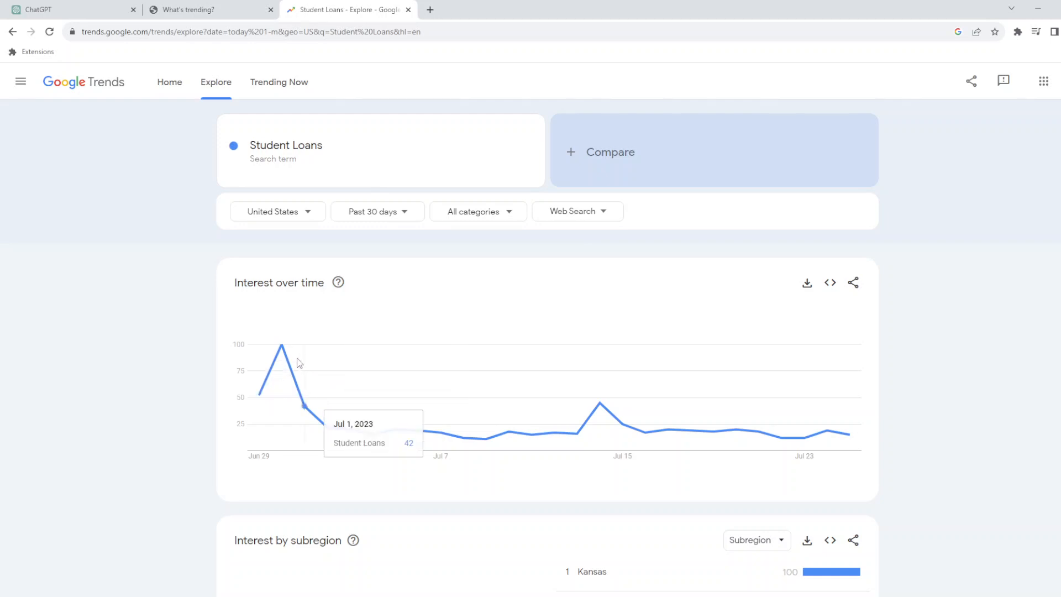
mouse_move(826, 429)
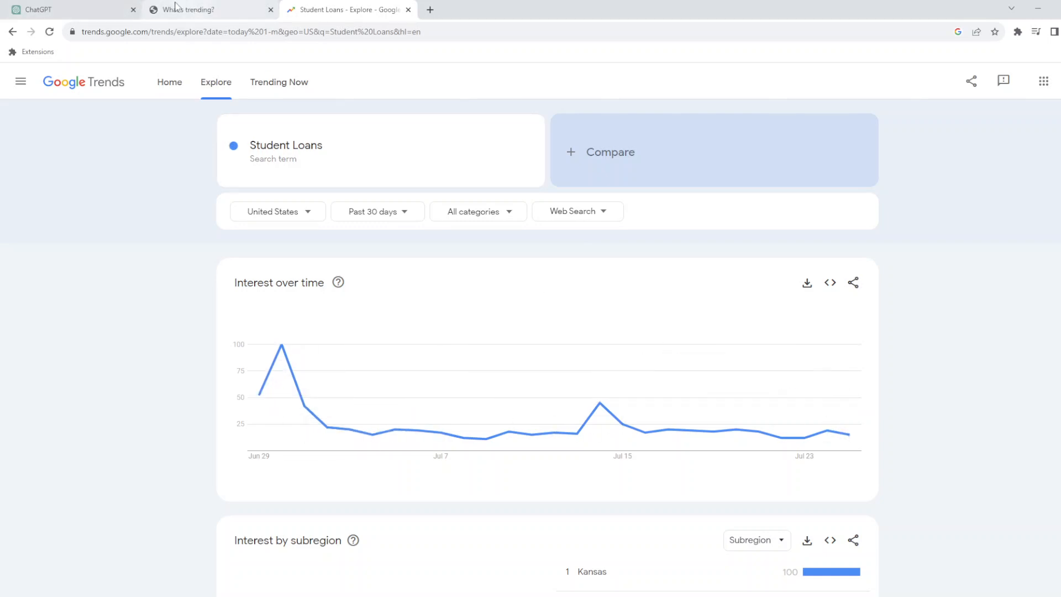
click(68, 9)
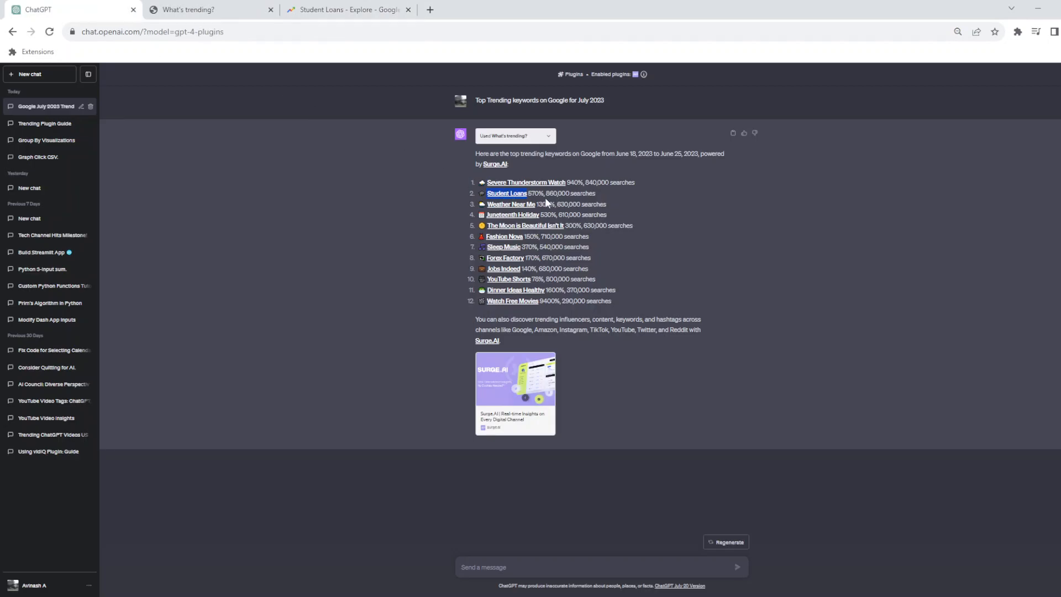
mouse_move(537, 196)
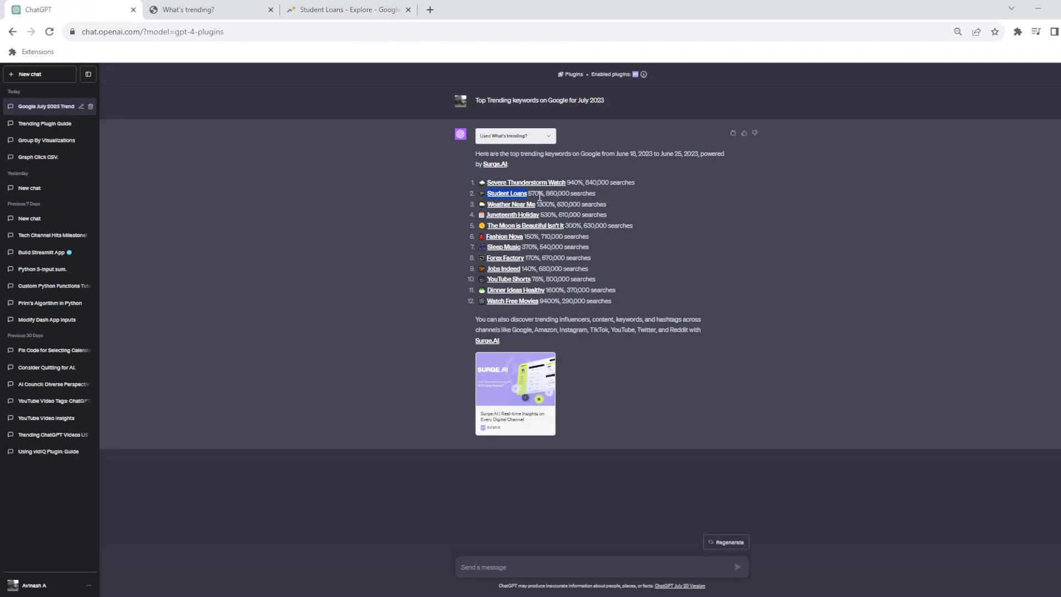
mouse_move(575, 192)
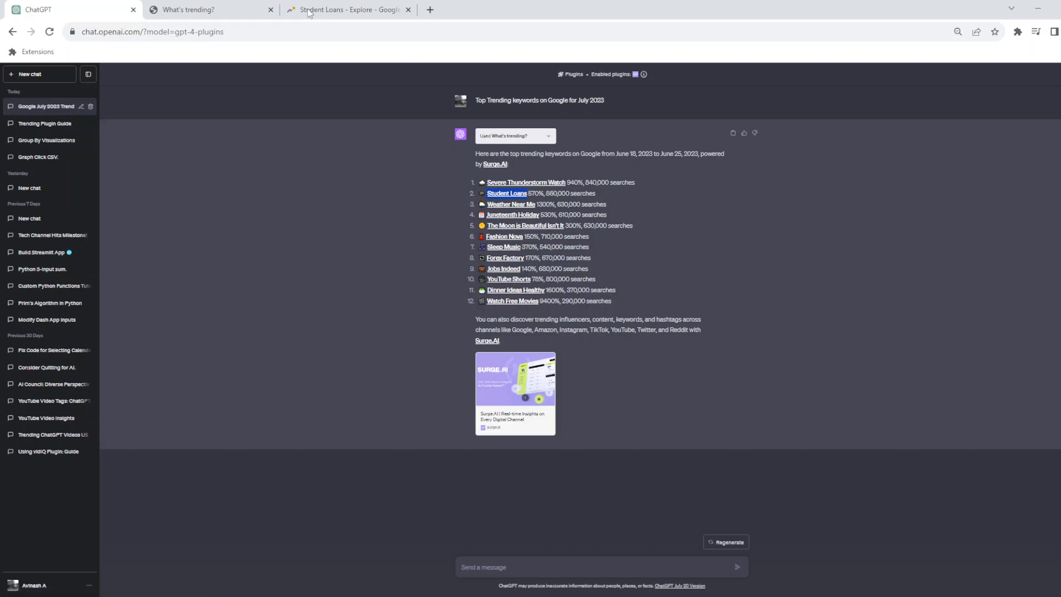
Switch to the guide's page 4 explaining the 940% growth and 840,000 searches.
click(210, 10)
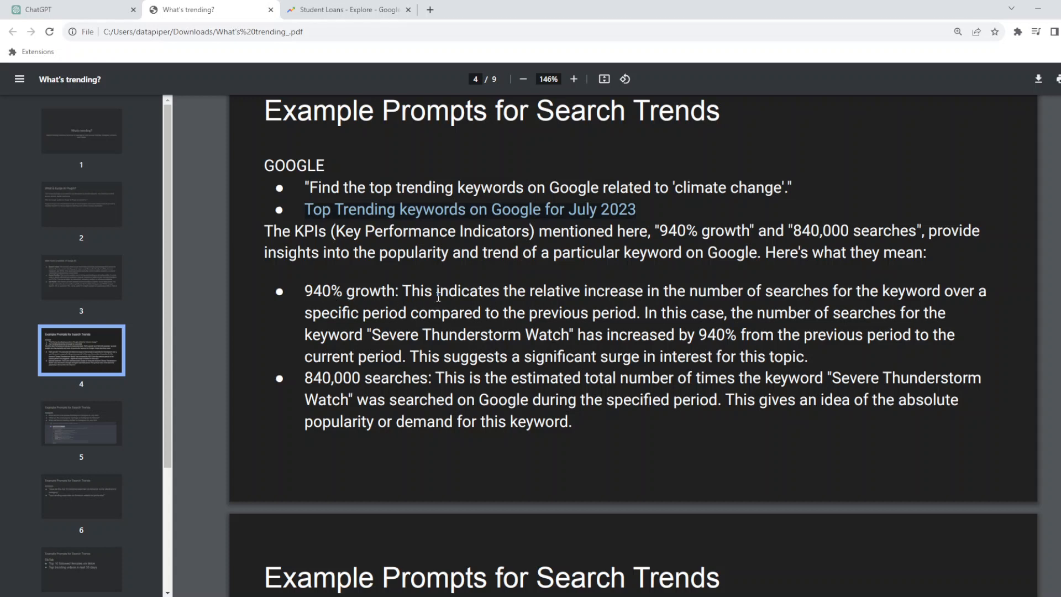
mouse_move(580, 296)
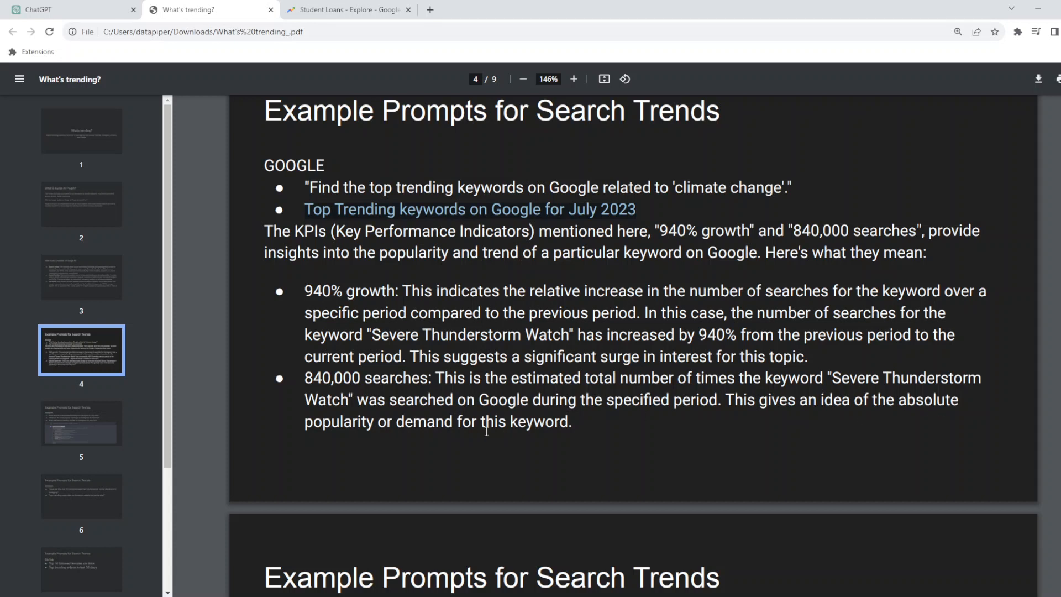
Advance to page 5 and put the first Instagram popular-hashtags prompt into ChatGPT's message box.
scroll(down, 3)
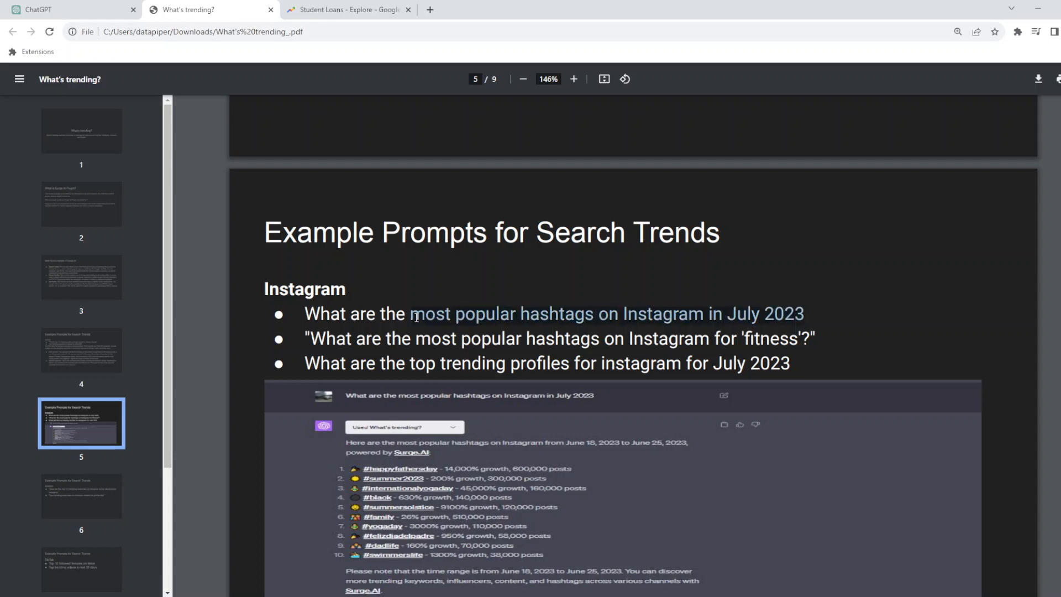
click(67, 9)
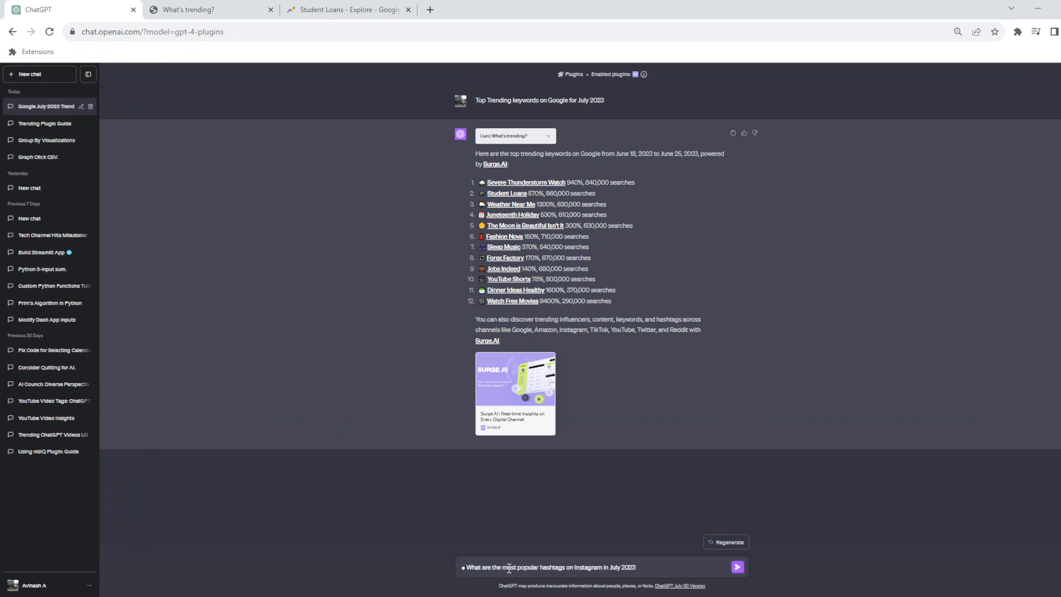
Send the July 2023 Instagram popular hashtags question and switch back to the guide.
click(736, 567)
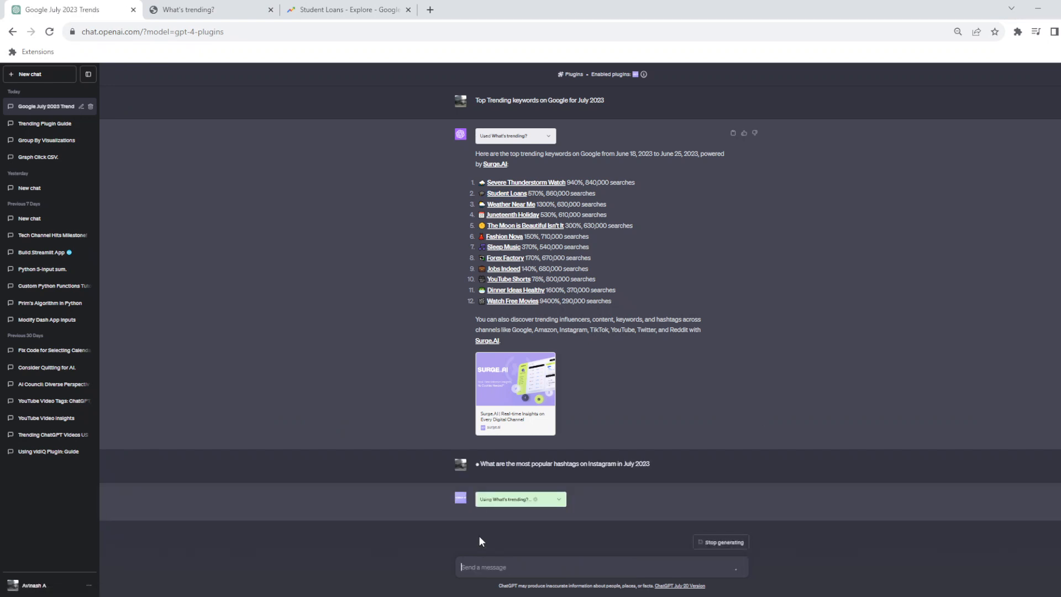
click(190, 9)
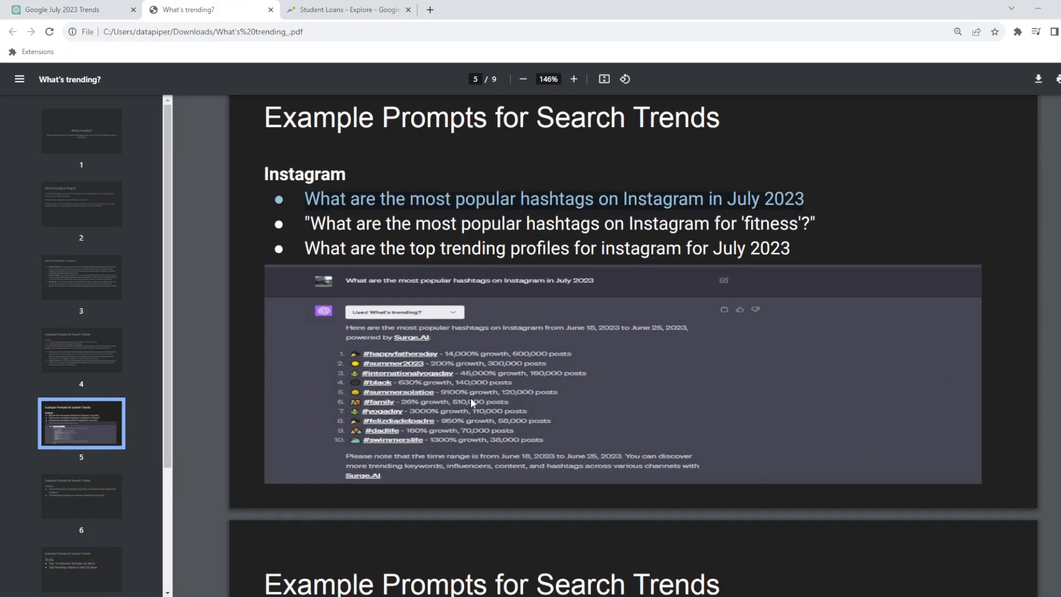
mouse_move(364, 364)
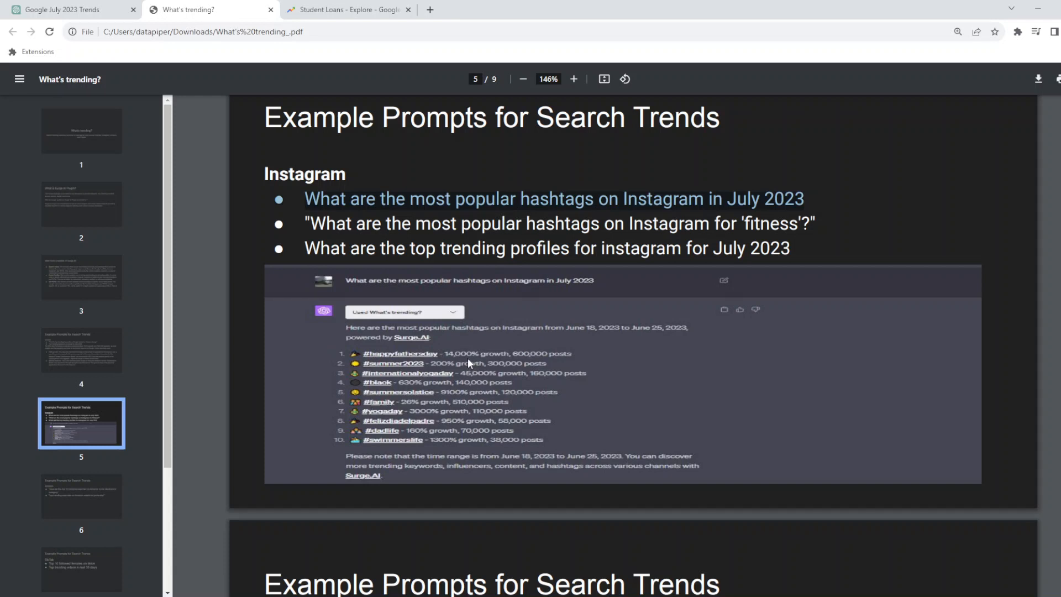
mouse_move(517, 361)
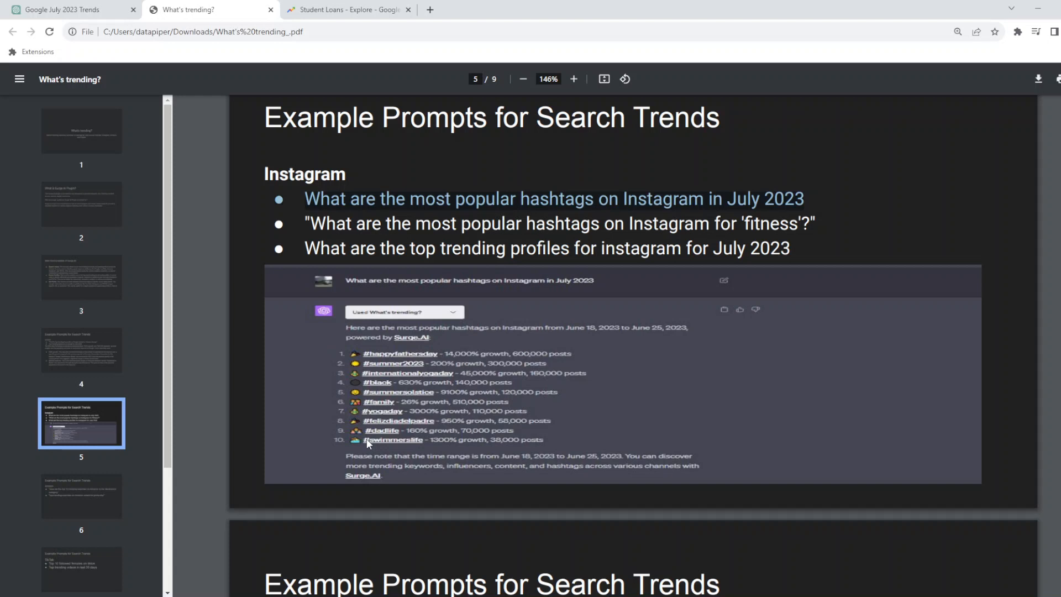
mouse_move(368, 443)
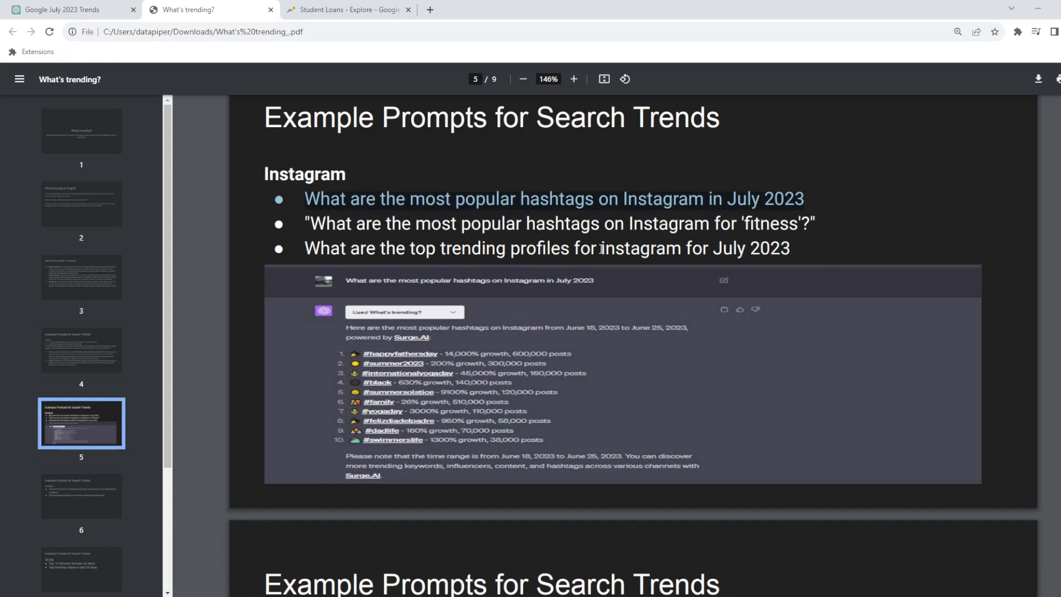
mouse_move(779, 229)
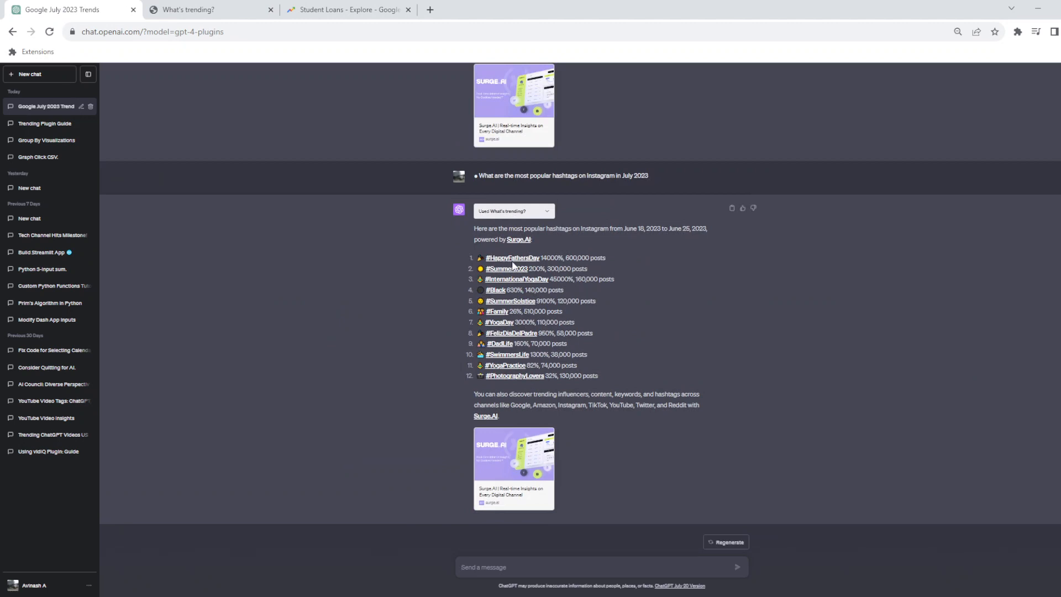
Open #HappyFathersDay on Instagram, then close the Student Loans Trends and Instagram tabs.
click(428, 9)
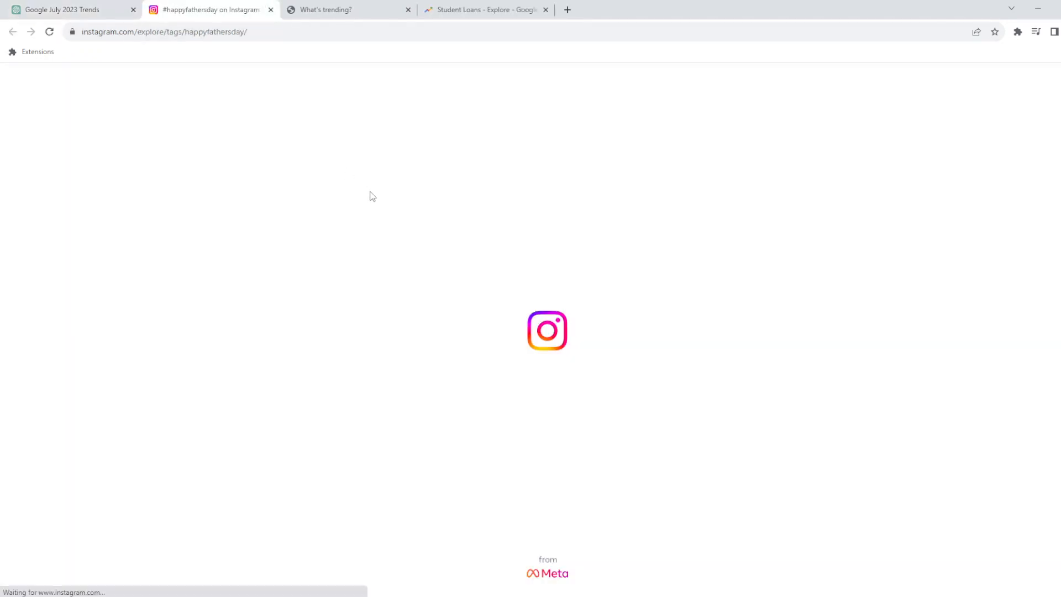
click(483, 9)
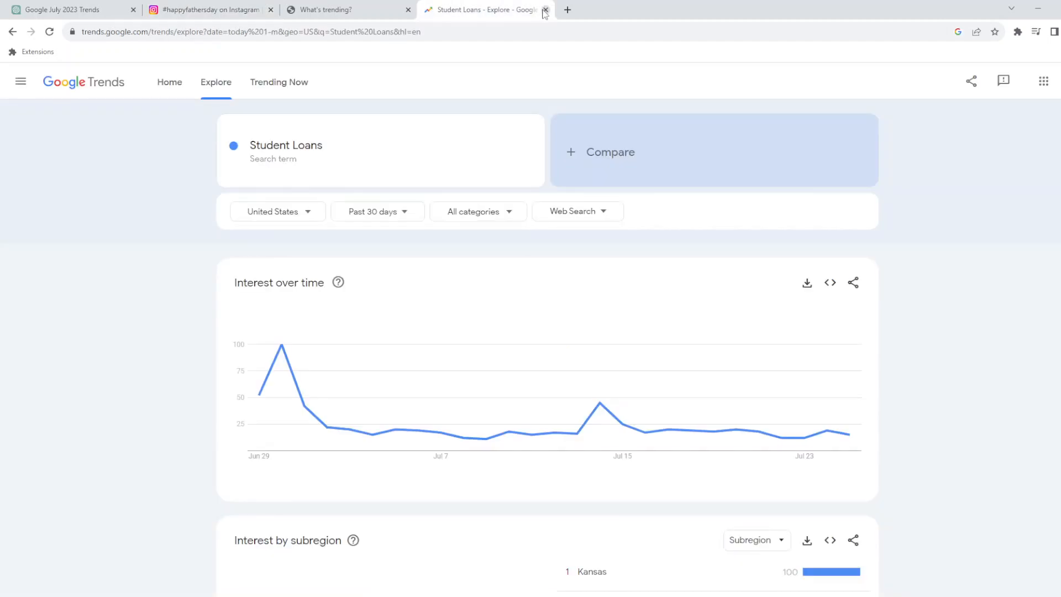
click(544, 10)
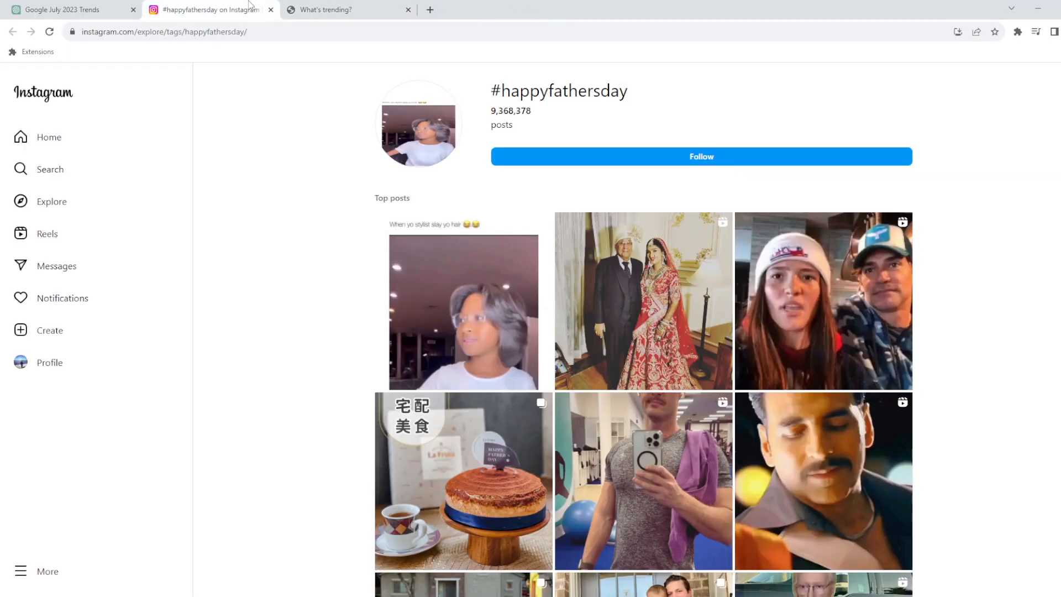
click(332, 9)
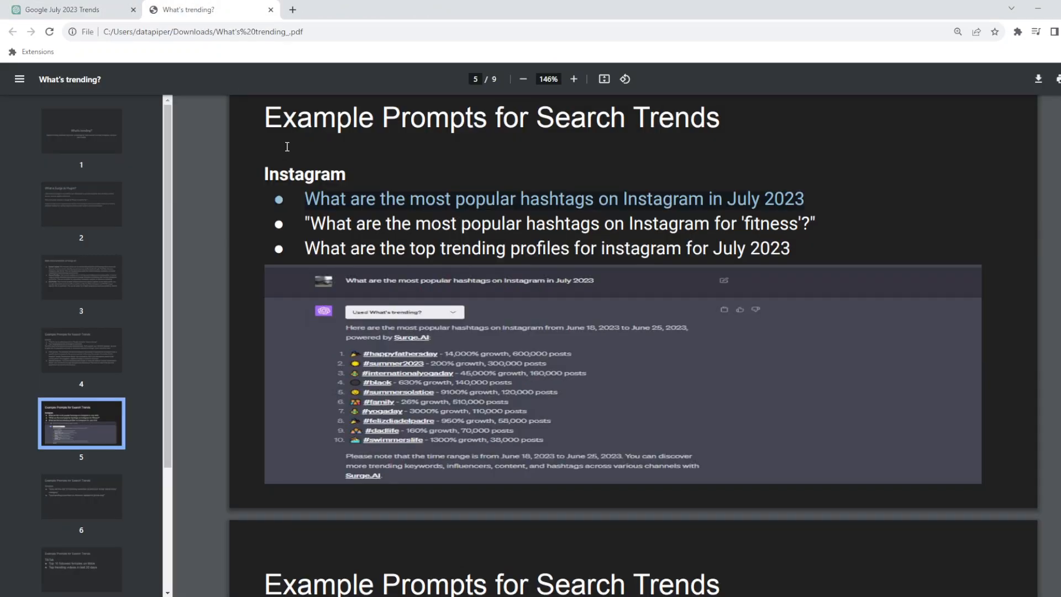
Send "top trending searches on Amazon related to 'prime day'" and return to the guide's TikTok page 7.
scroll(down, 3)
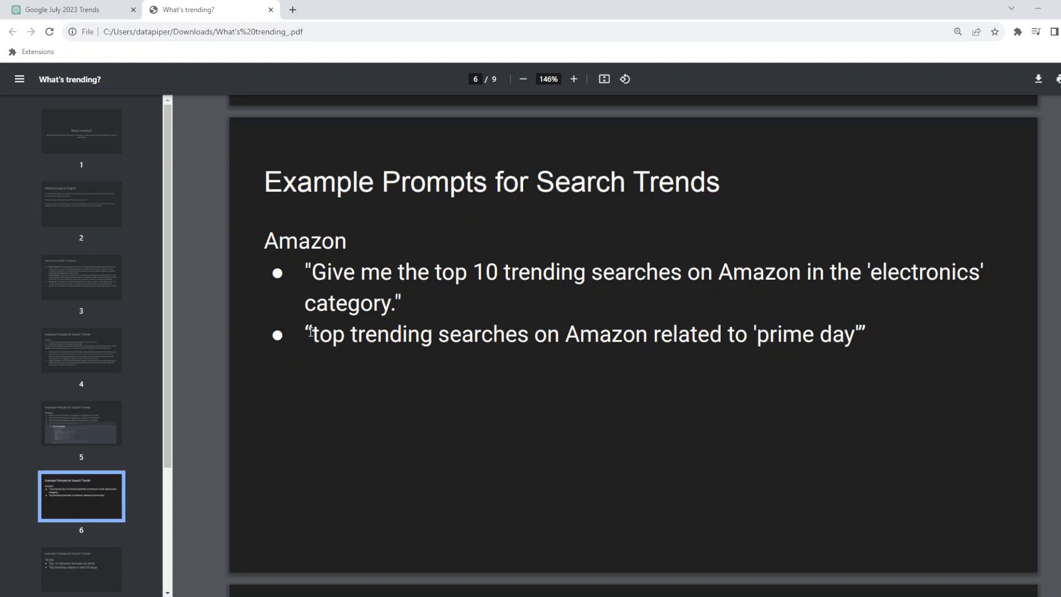
click(61, 10)
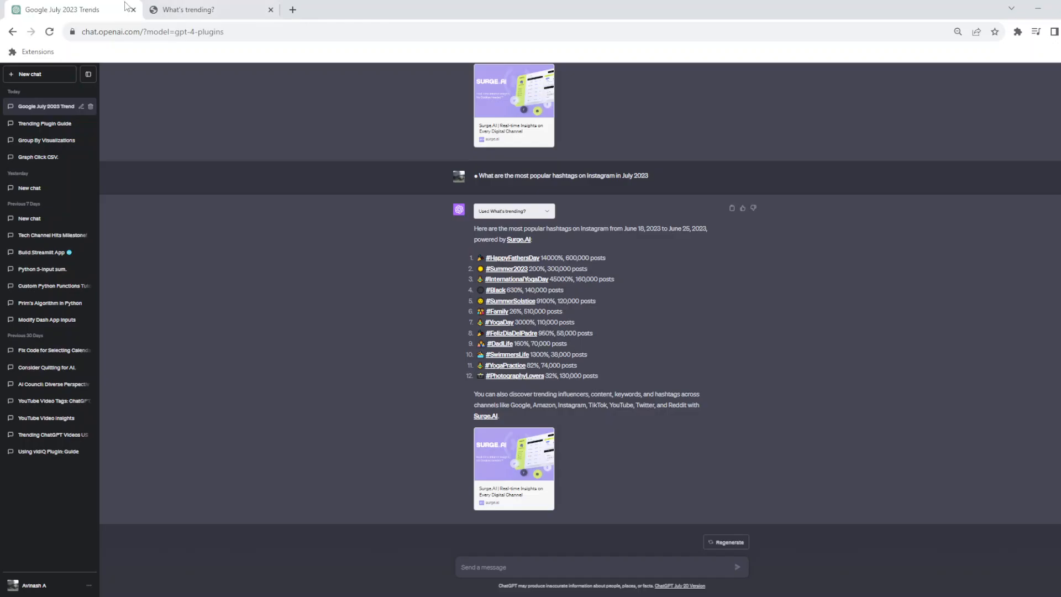
text("top trending searches on Amazon related to 'prime day'")
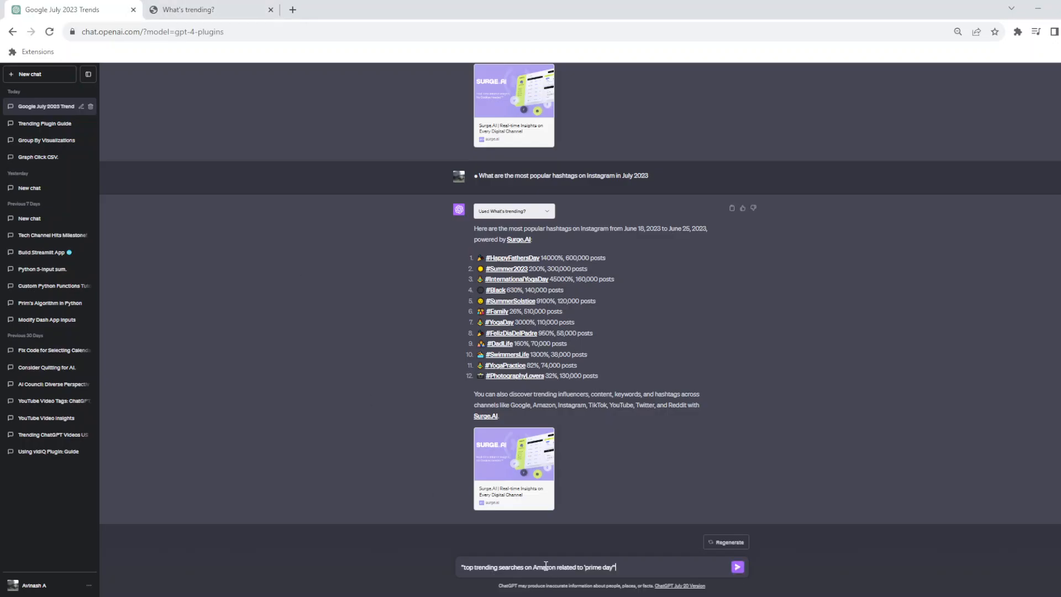
click(736, 567)
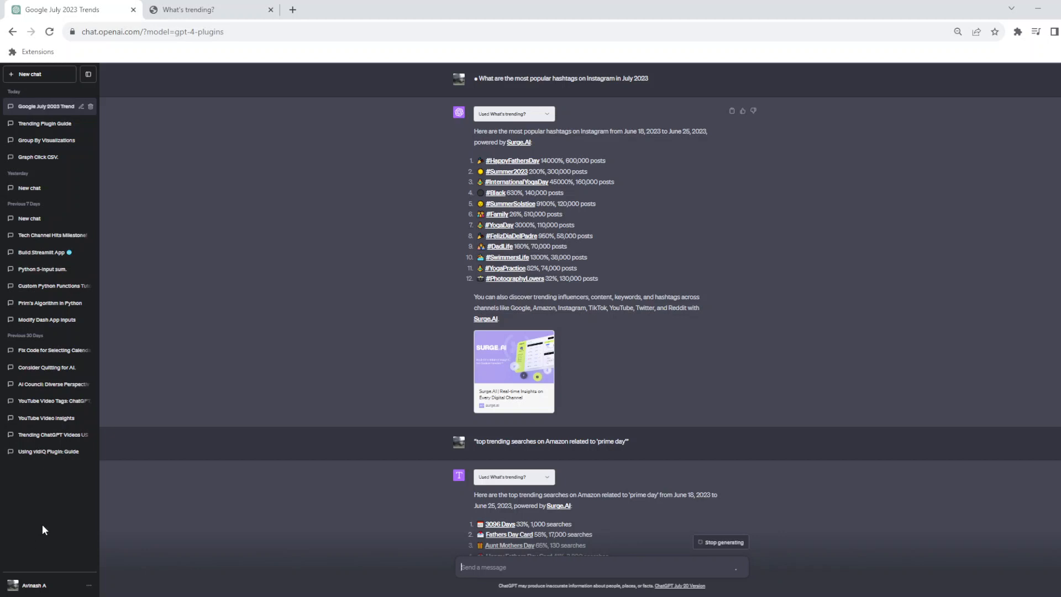
scroll(down, 3)
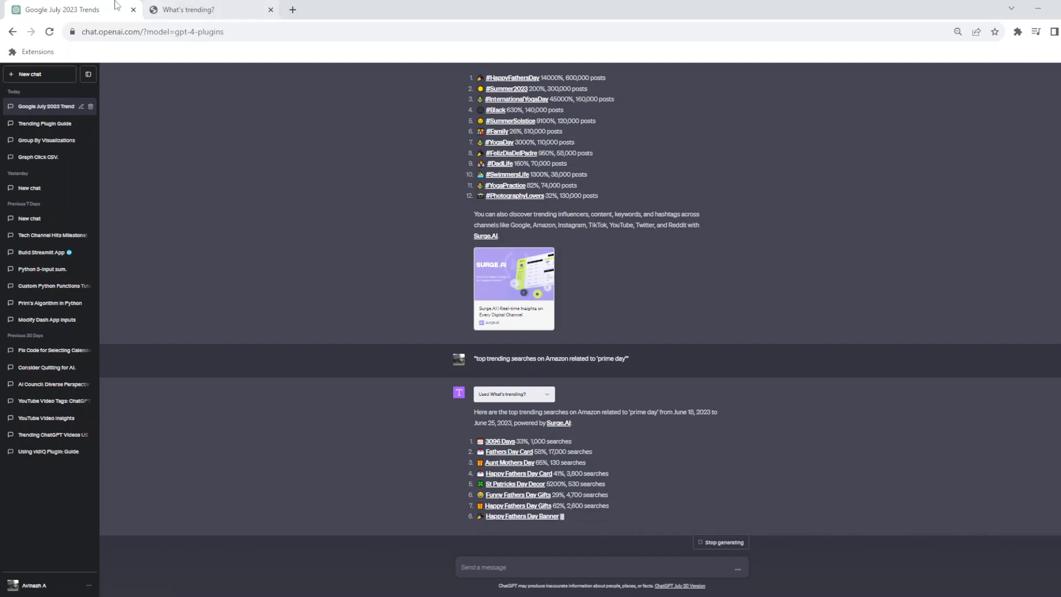
click(196, 10)
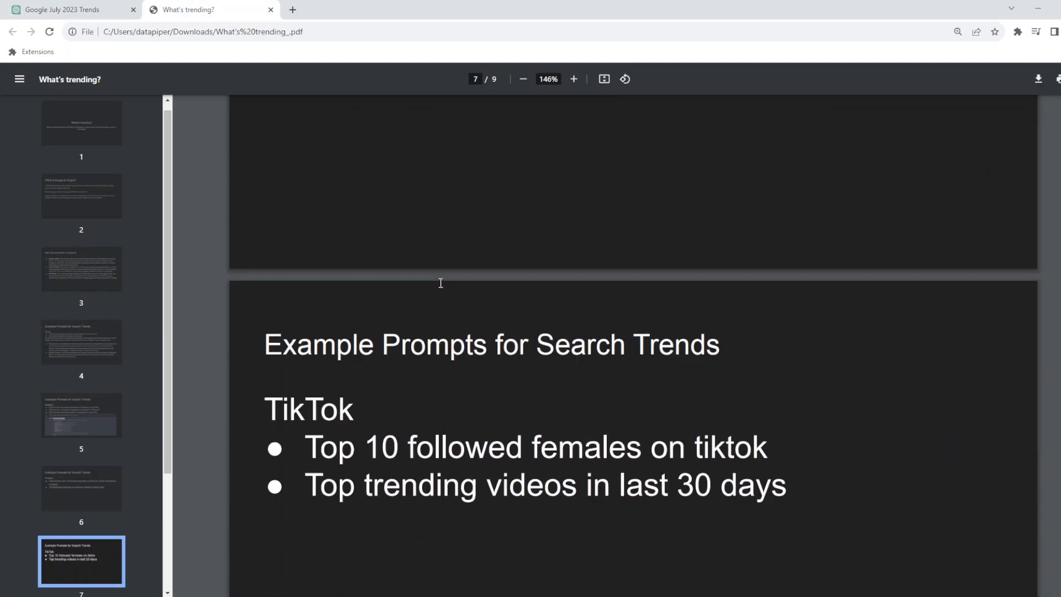
Send 'Top trending videos in last 30 days', then send its TikTok version.
scroll(down, 3)
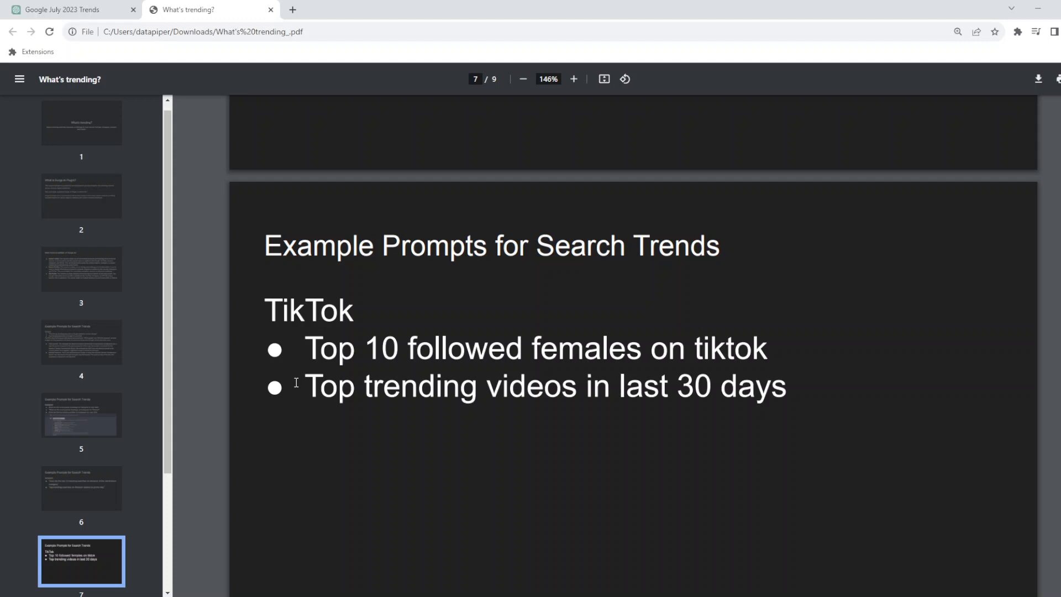
drag(305, 386, 786, 386)
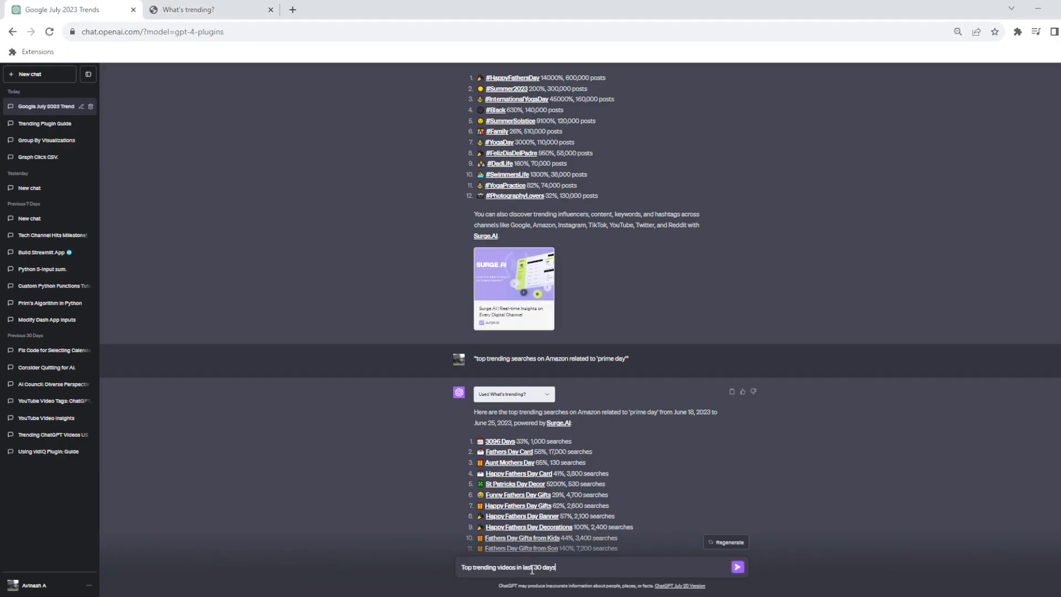
click(737, 566)
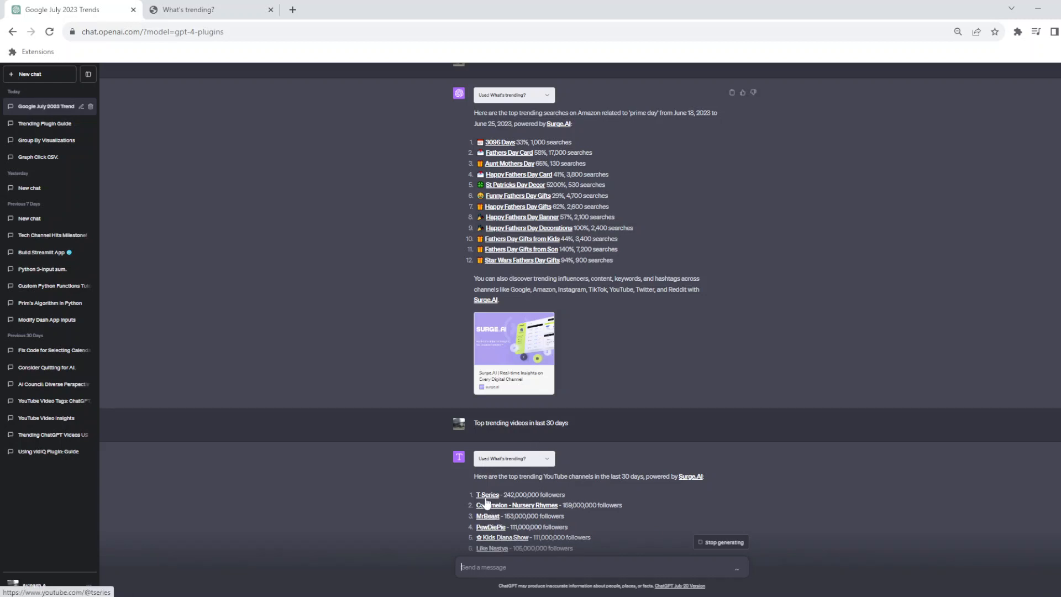
click(487, 494)
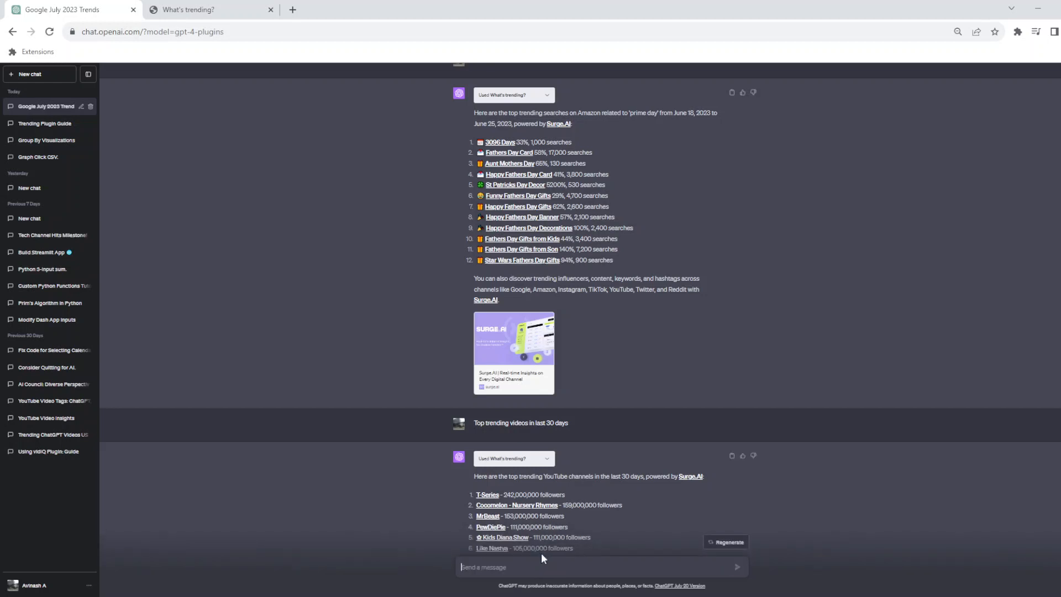
scroll(down, 3)
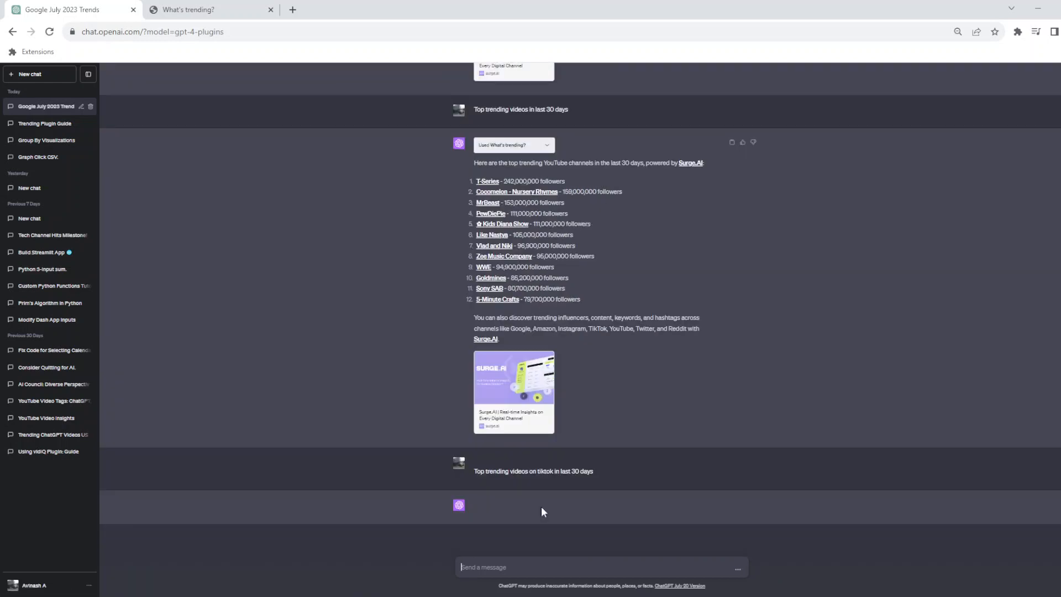
click(202, 9)
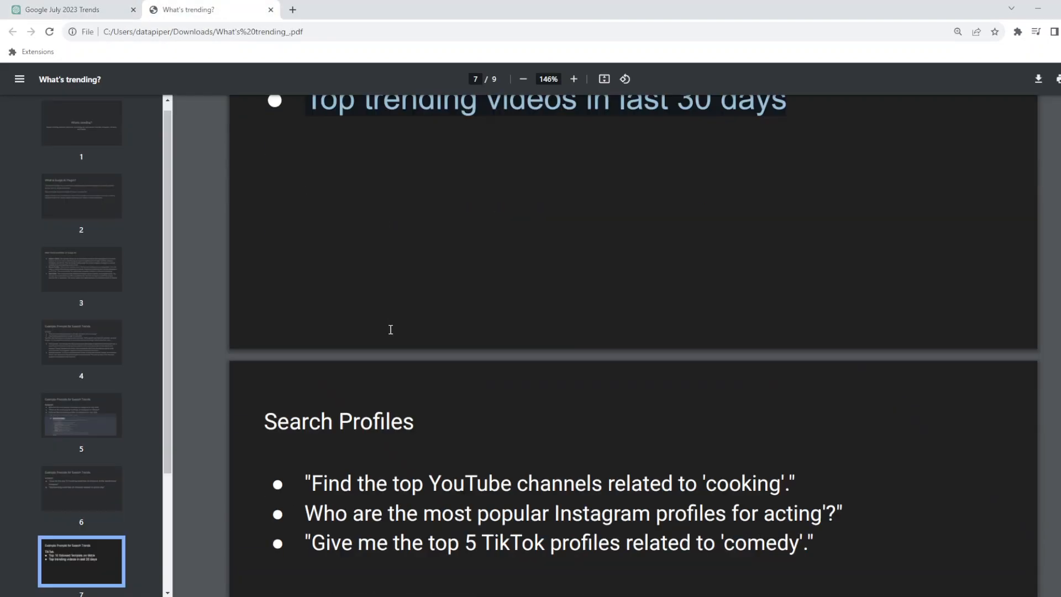
scroll(down, 3)
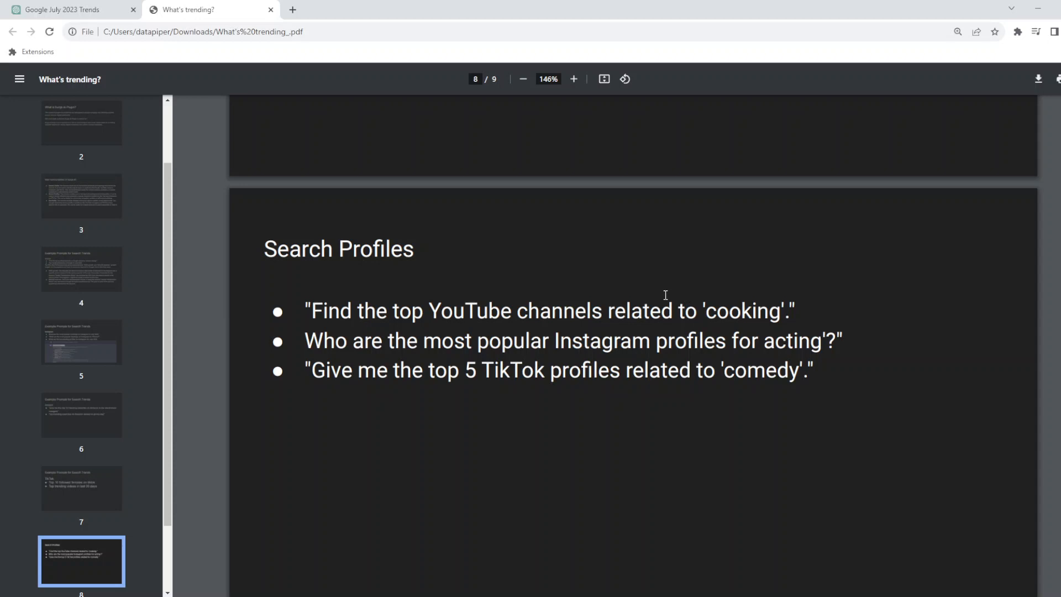
mouse_move(375, 281)
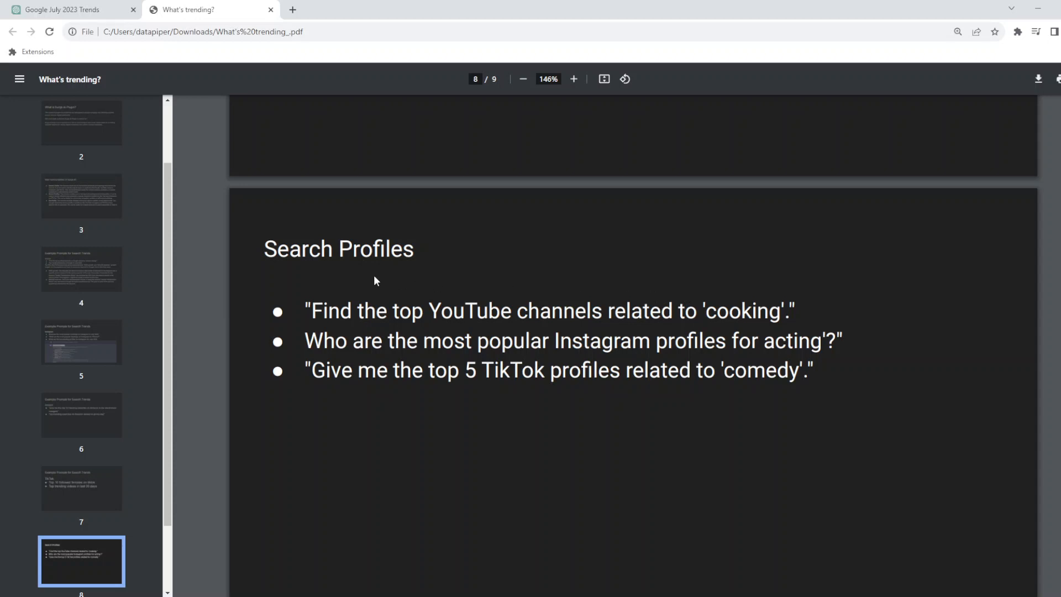
mouse_move(668, 349)
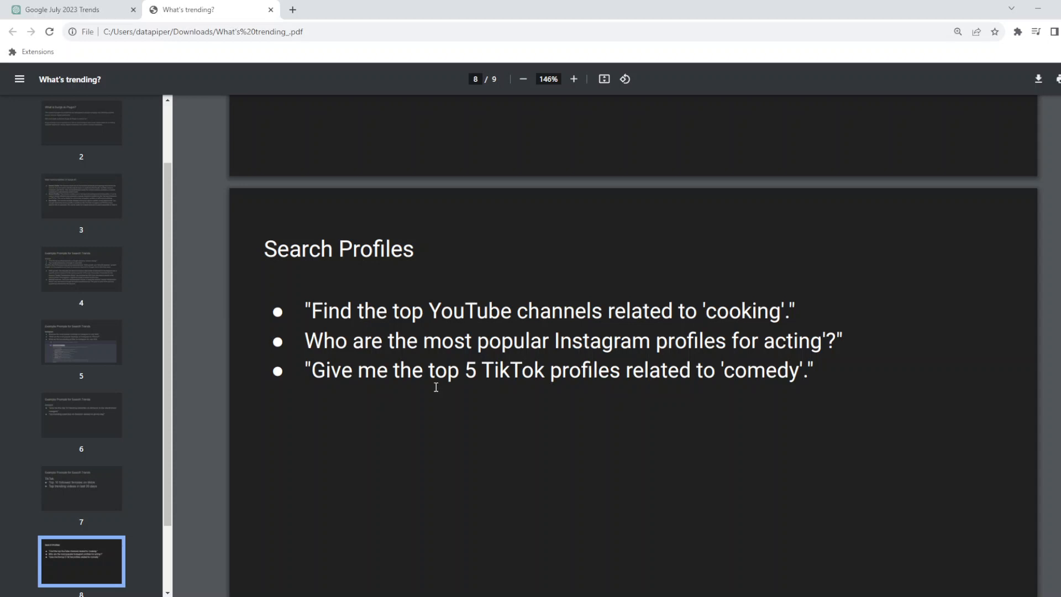
scroll(down, 3)
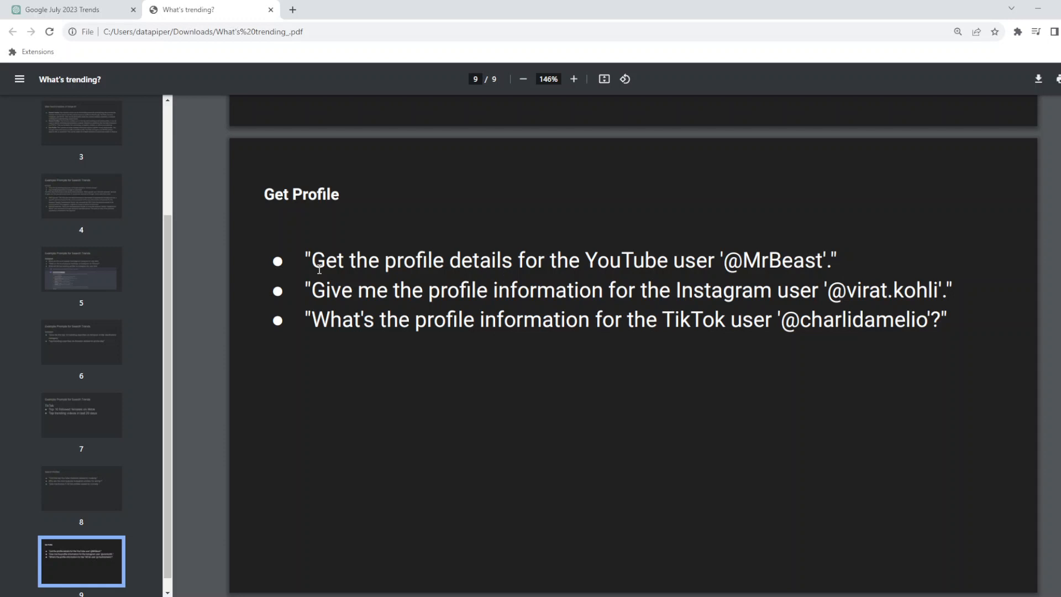
drag(310, 260, 825, 259)
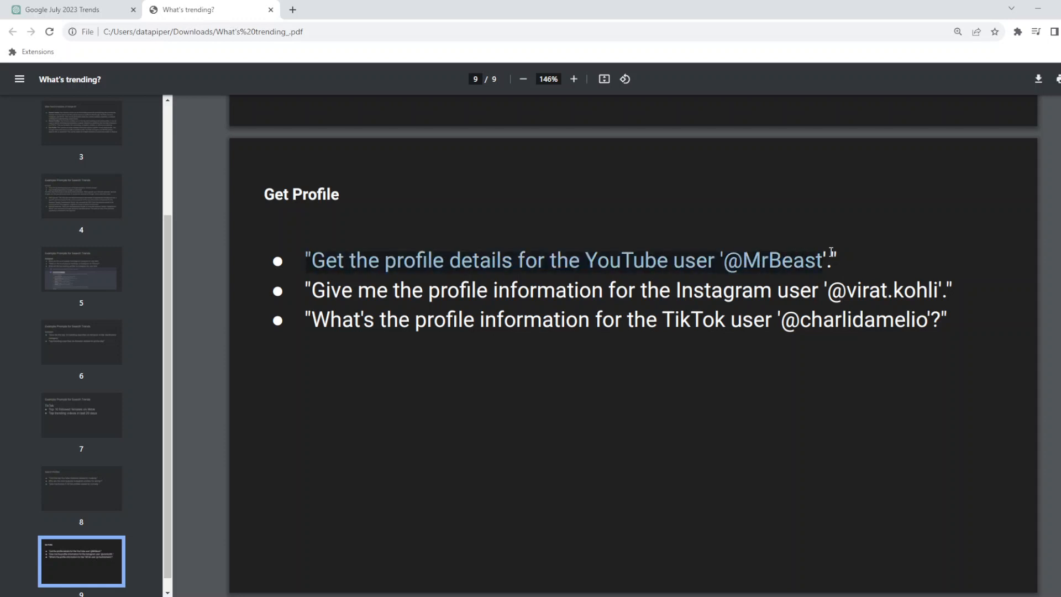
mouse_move(623, 233)
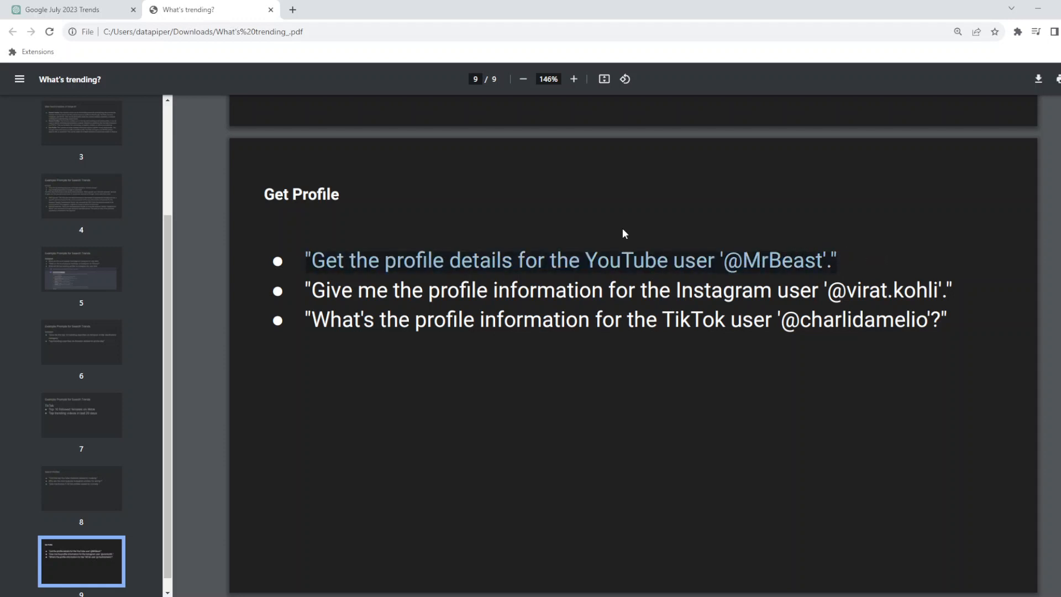
click(64, 10)
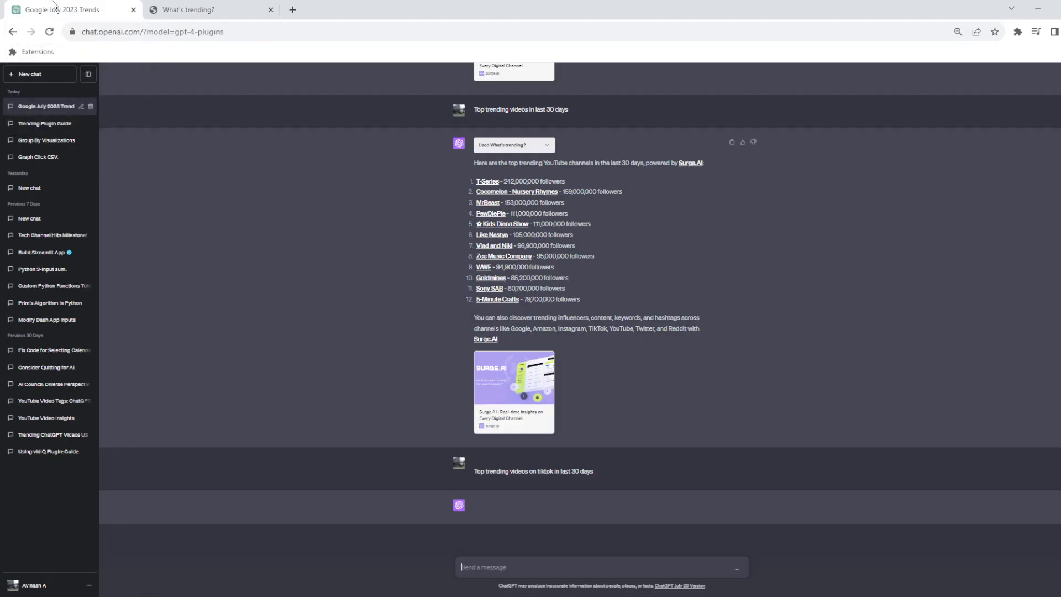
click(190, 9)
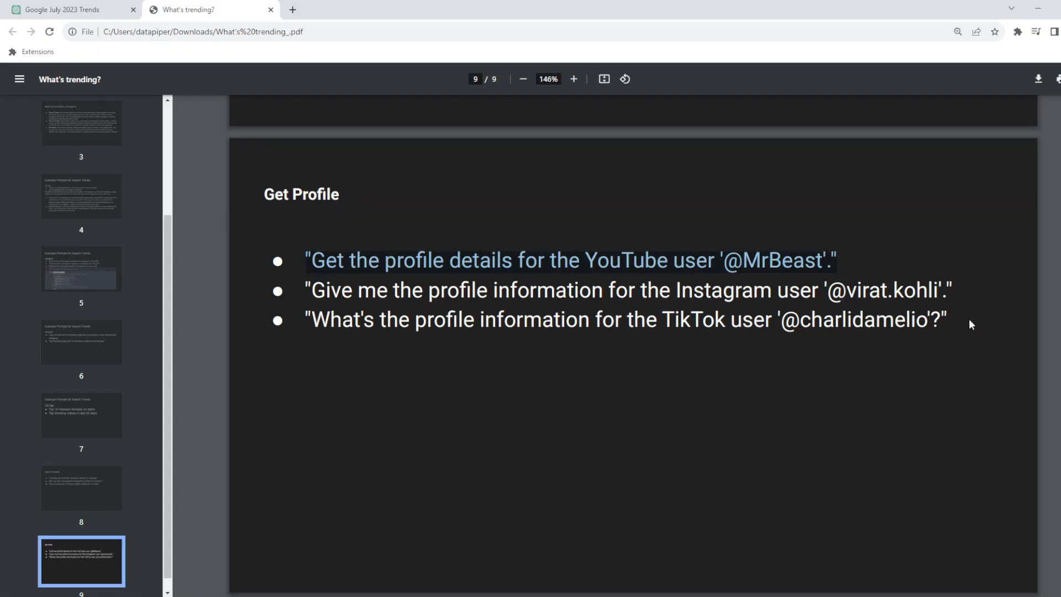
mouse_move(537, 356)
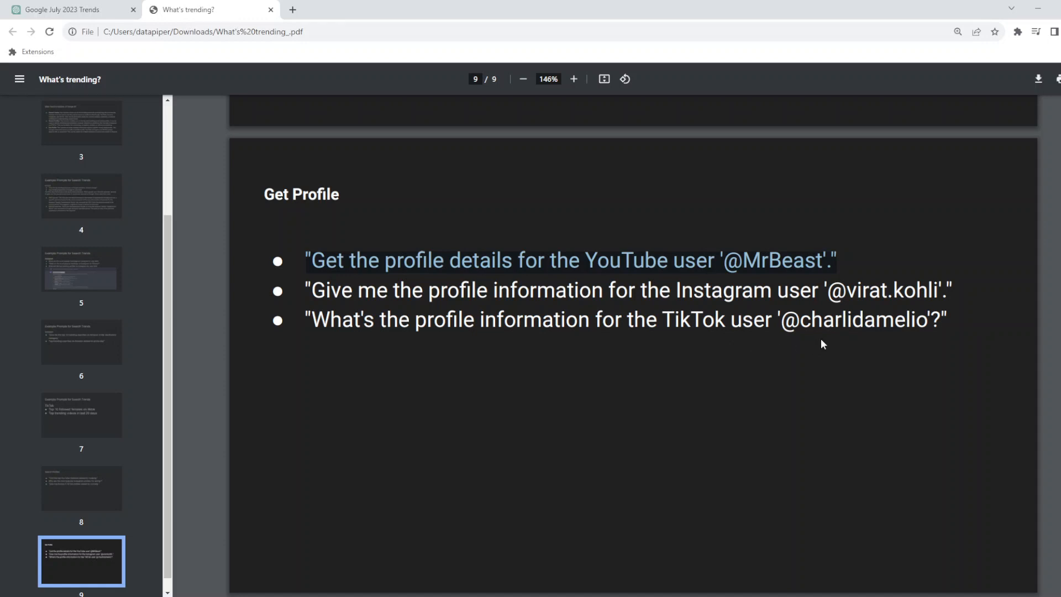
mouse_move(803, 338)
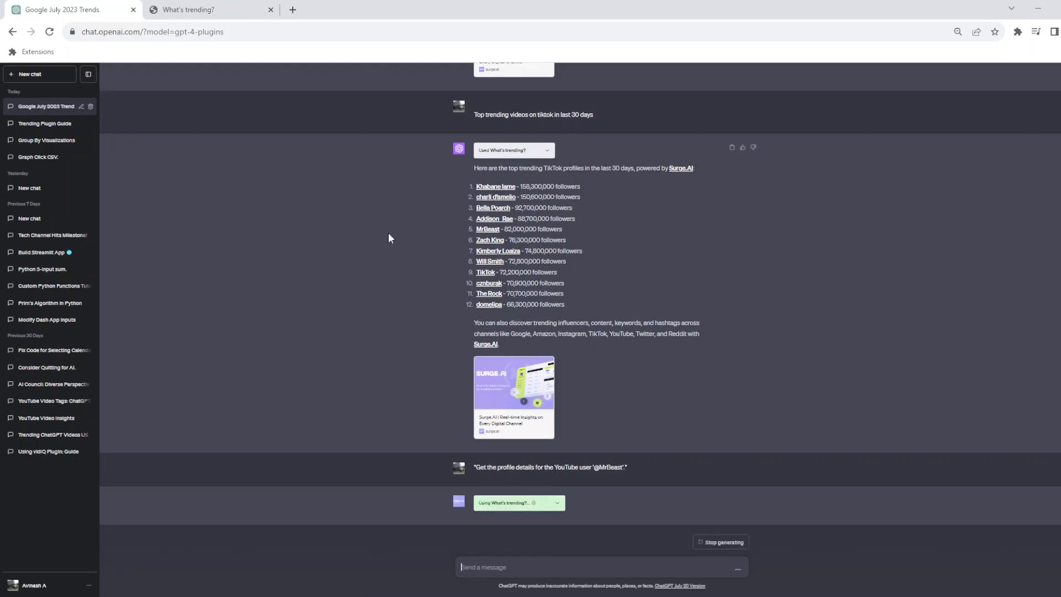
click(190, 9)
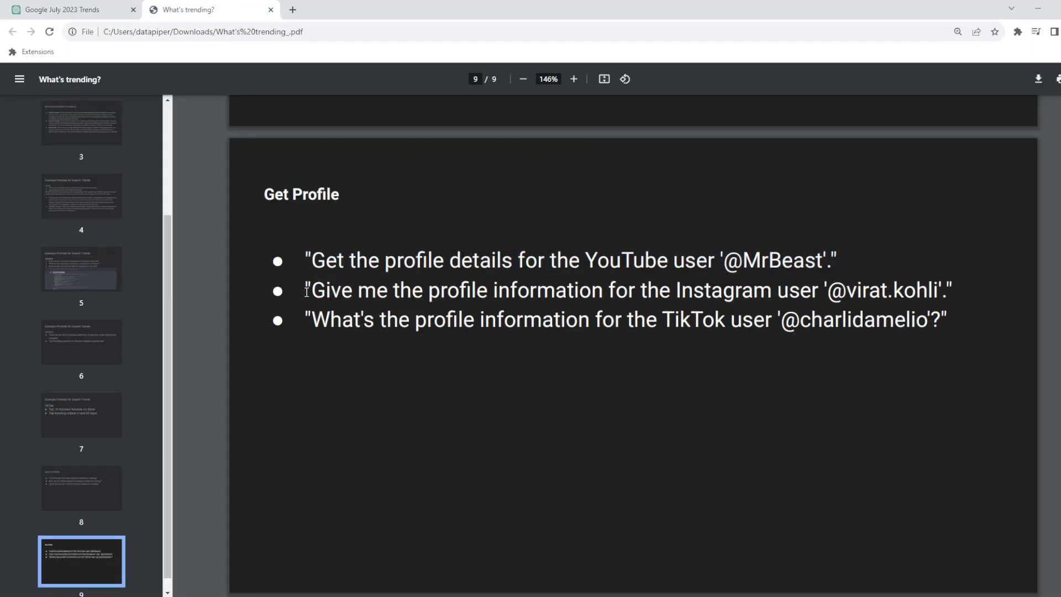
drag(307, 290, 950, 289)
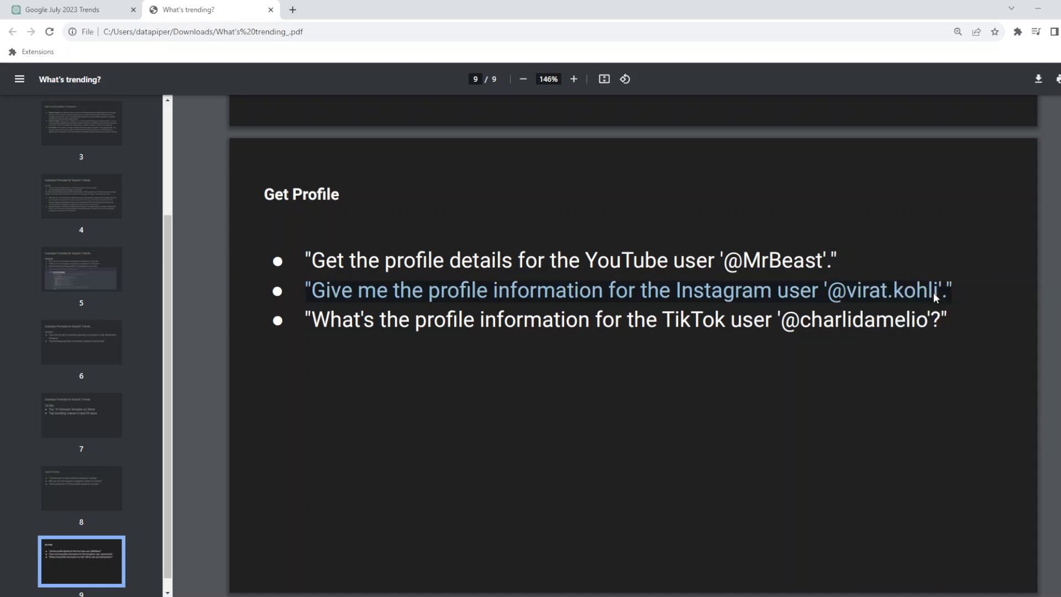
scroll(down, 3)
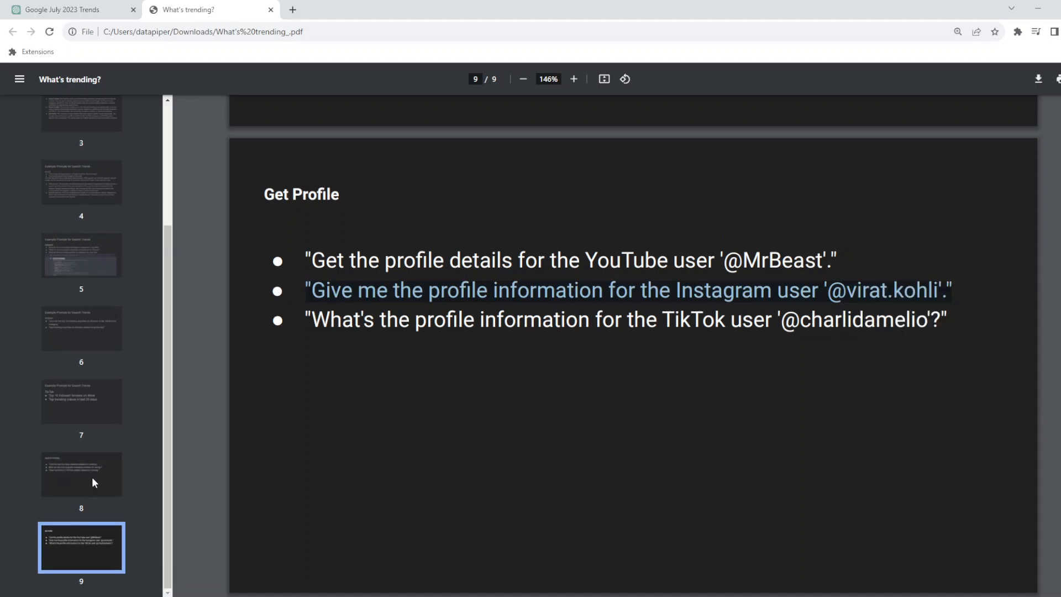
click(64, 9)
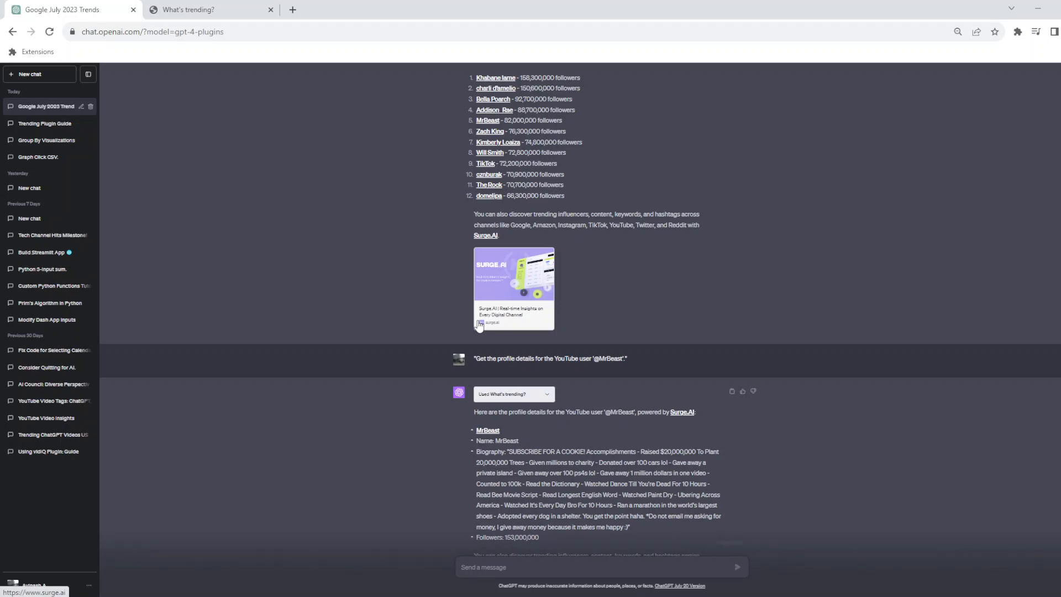
scroll(down, 3)
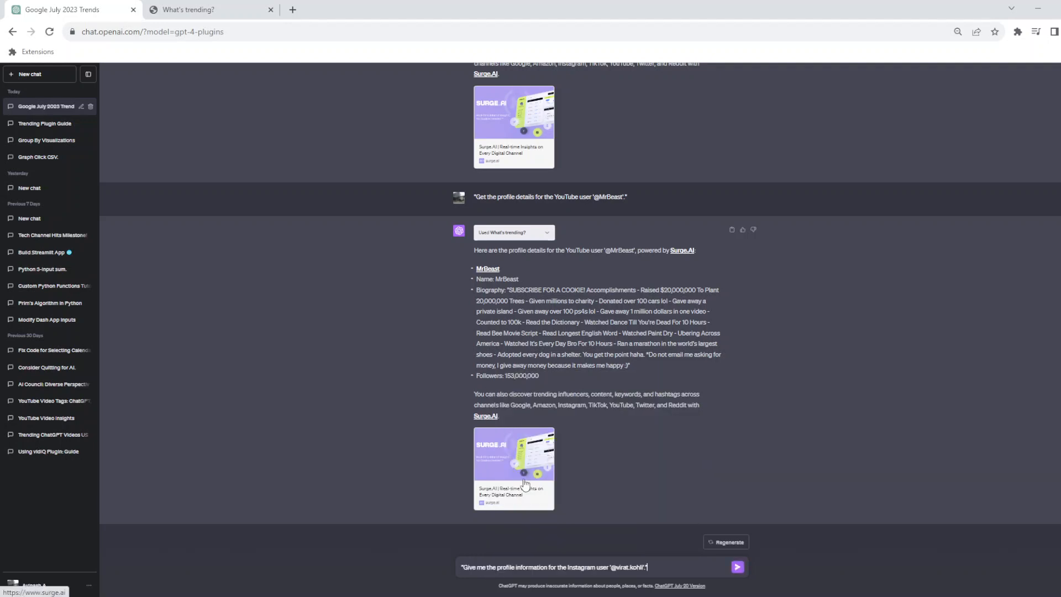
click(736, 567)
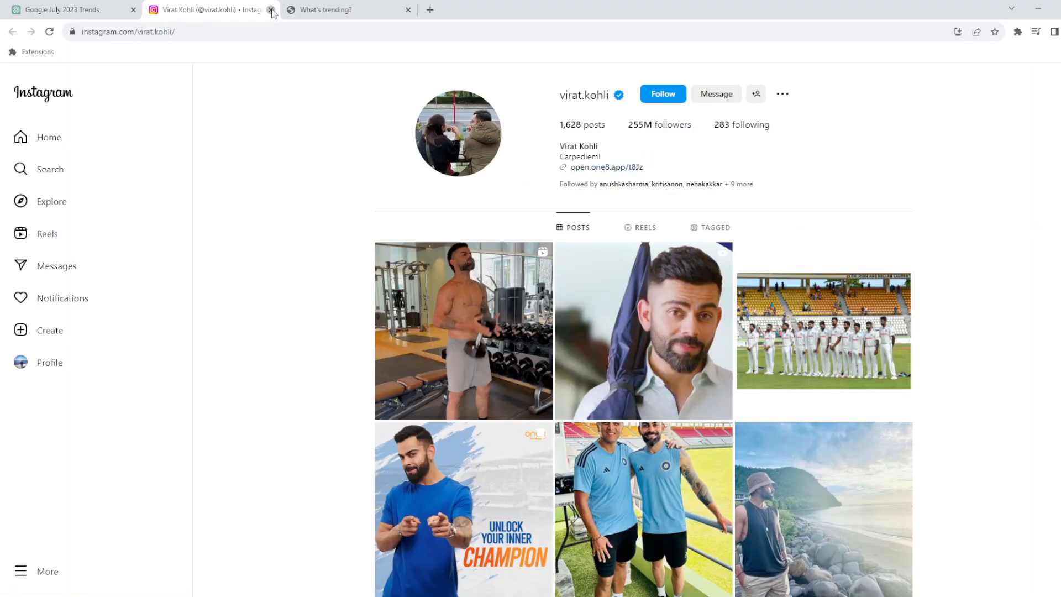
click(270, 9)
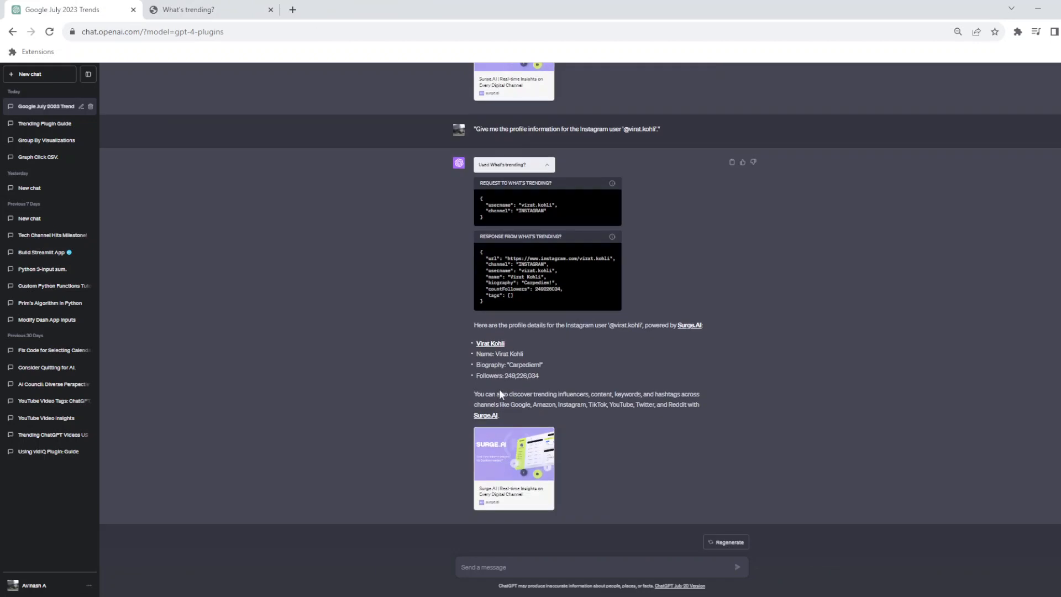